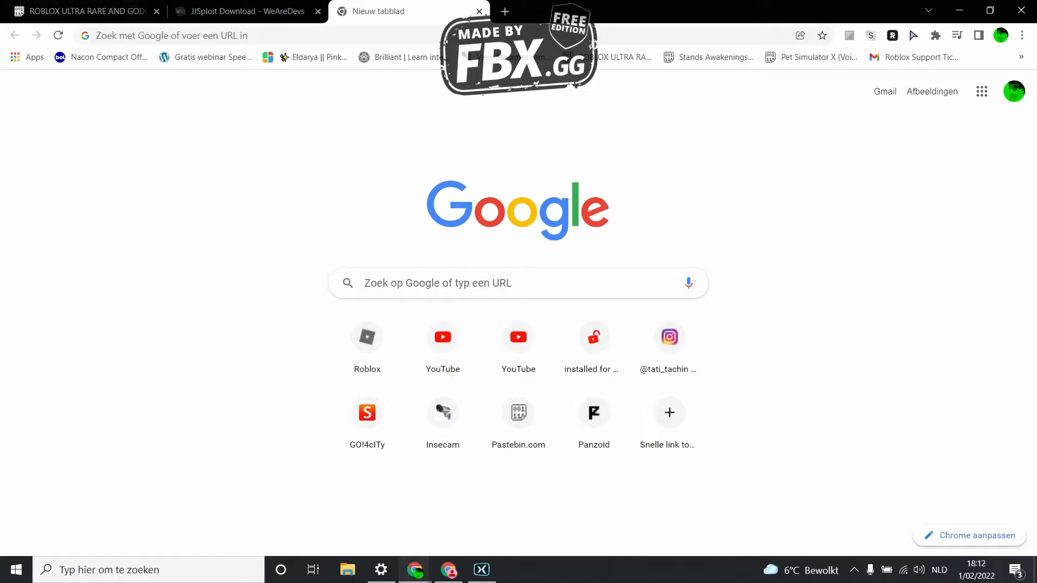
Download JJSploit_Setup_6.4.0.exe from the WeAreDevs page and launch it from the download bar
{"action": "left_click", "coordinate": [245, 11]}
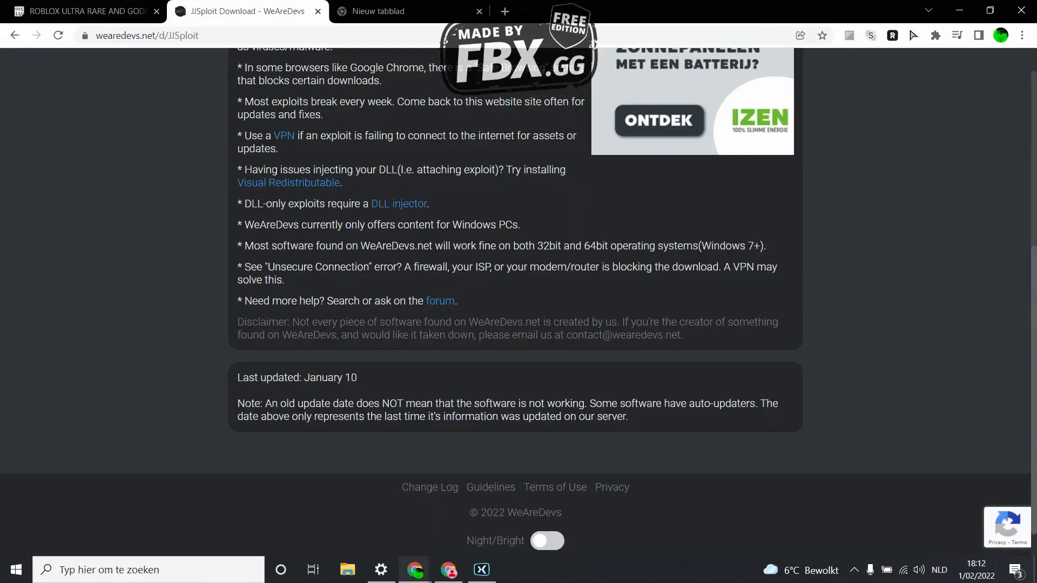
{"action": "scroll", "scroll_direction": "up", "scroll_amount": 3}
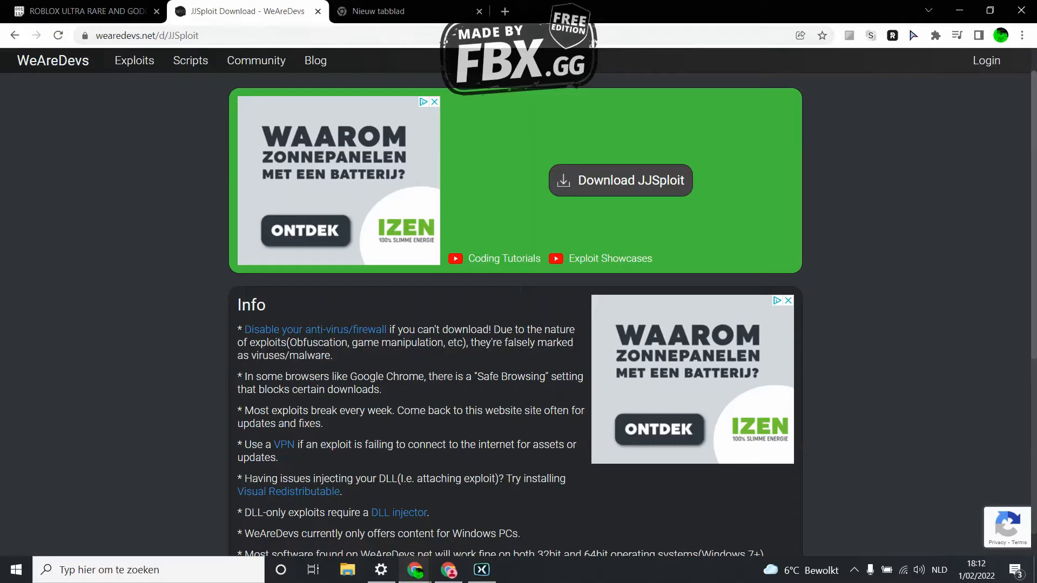
{"action": "left_click", "coordinate": [619, 180]}
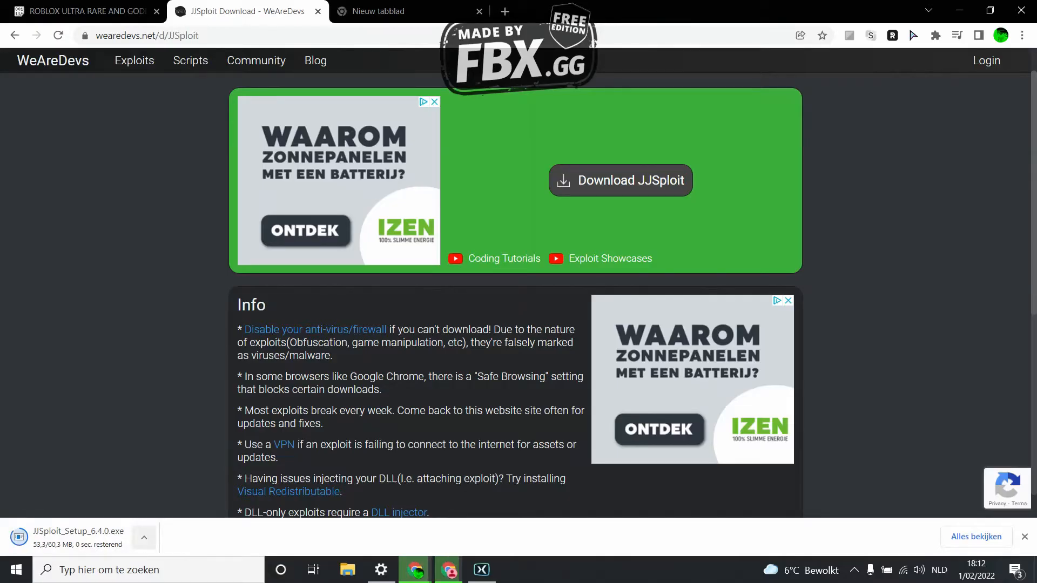
{"action": "left_click", "coordinate": [143, 537]}
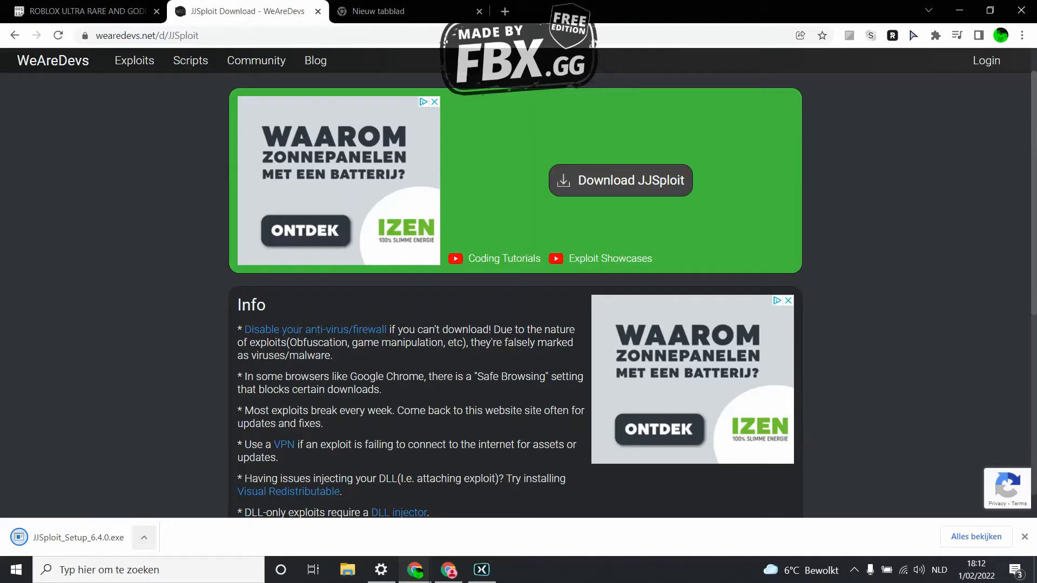
{"action": "left_click", "coordinate": [143, 537]}
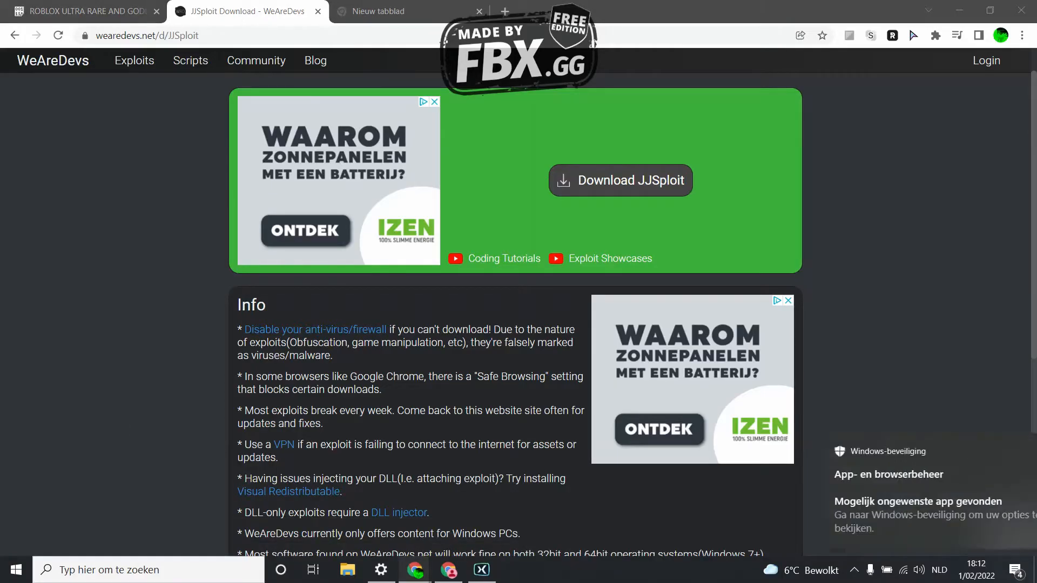
Dismiss the installer access error and open the unwanted-app warning details in Windows Security
{"action": "left_click", "coordinate": [78, 11]}
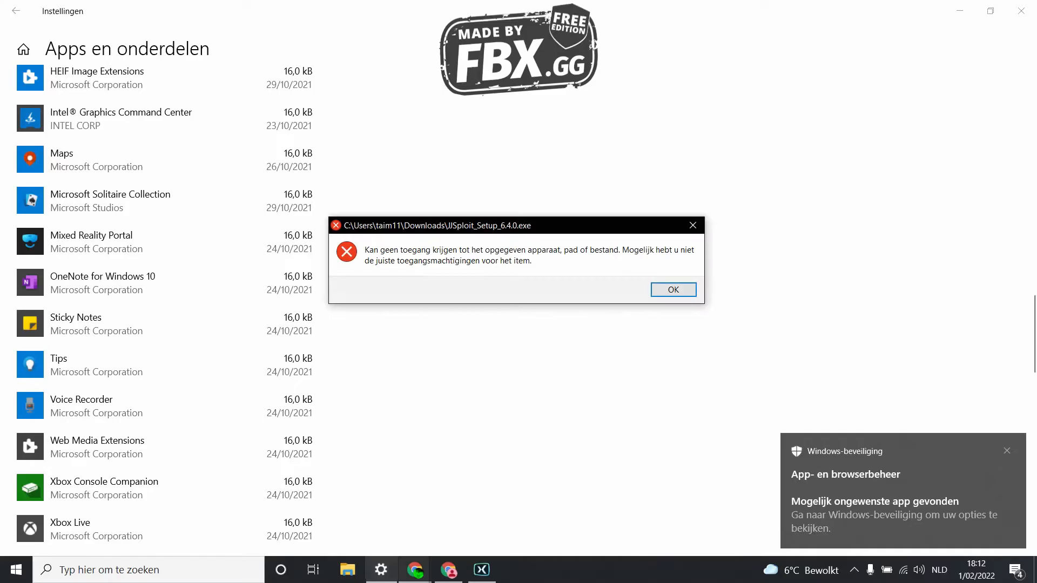
{"action": "left_click", "coordinate": [673, 290]}
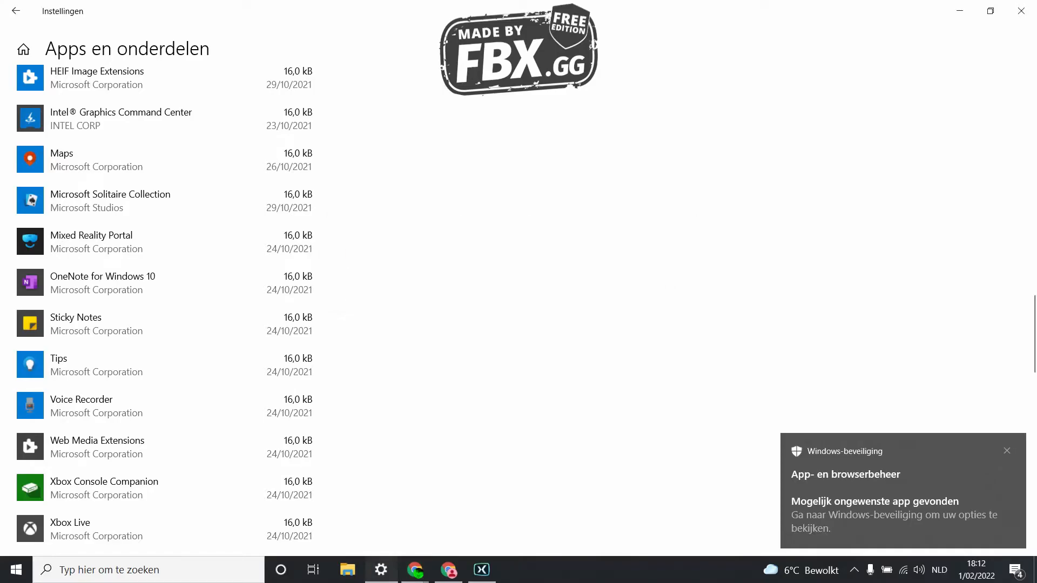
{"action": "scroll", "scroll_direction": "up", "scroll_amount": 3}
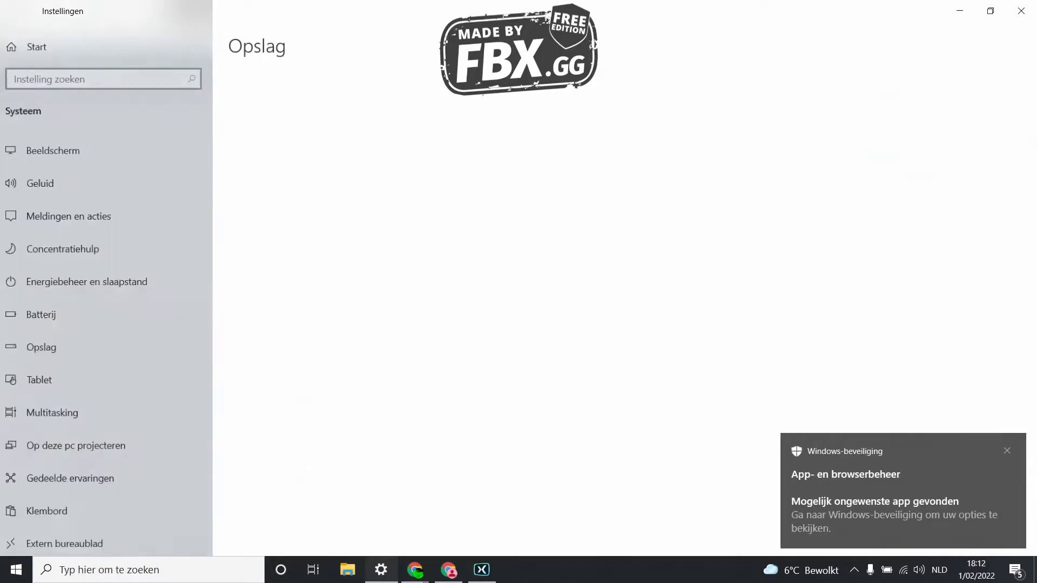
{"action": "left_click", "coordinate": [40, 346]}
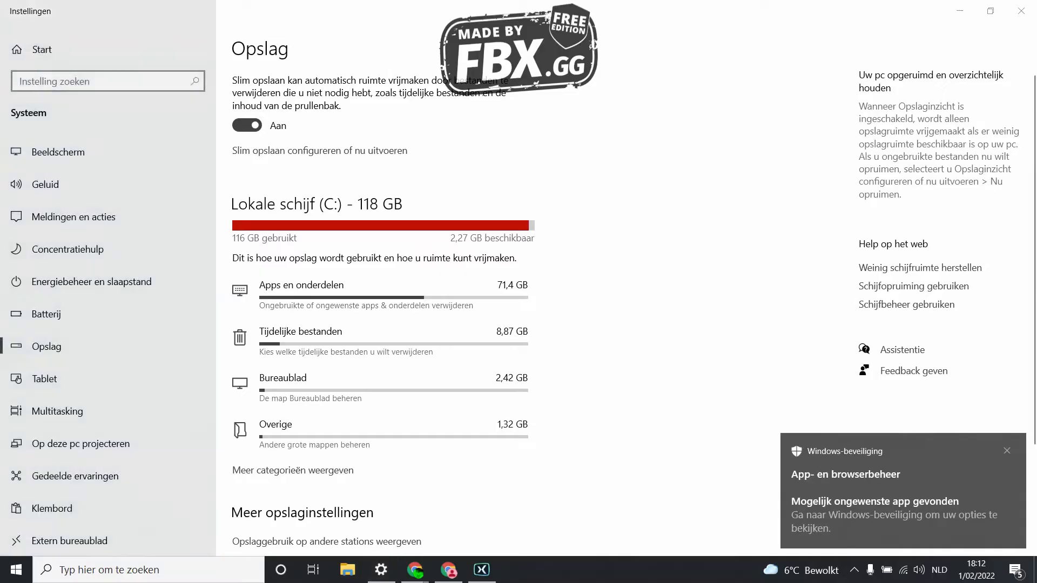
{"action": "left_click", "coordinate": [872, 499]}
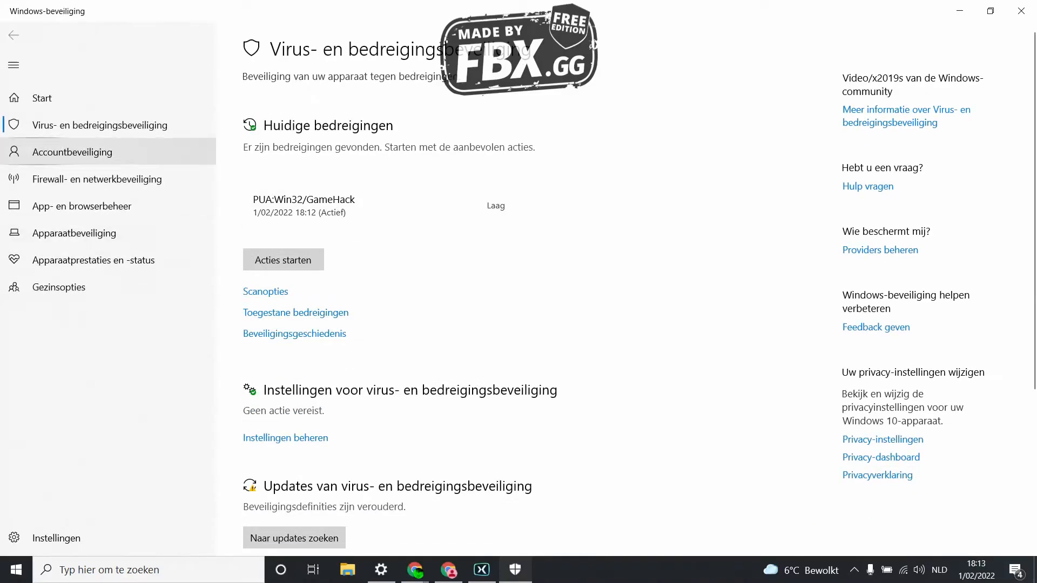
Switch off Real-time protection under Virus & threat protection settings
{"action": "scroll", "scroll_direction": "down", "scroll_amount": 3}
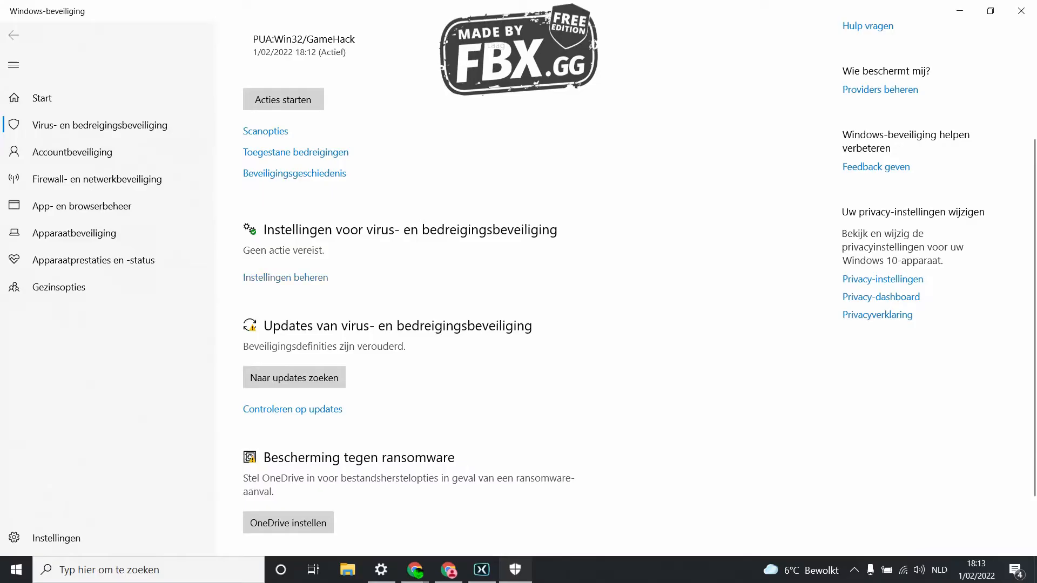
{"action": "left_click", "coordinate": [285, 278]}
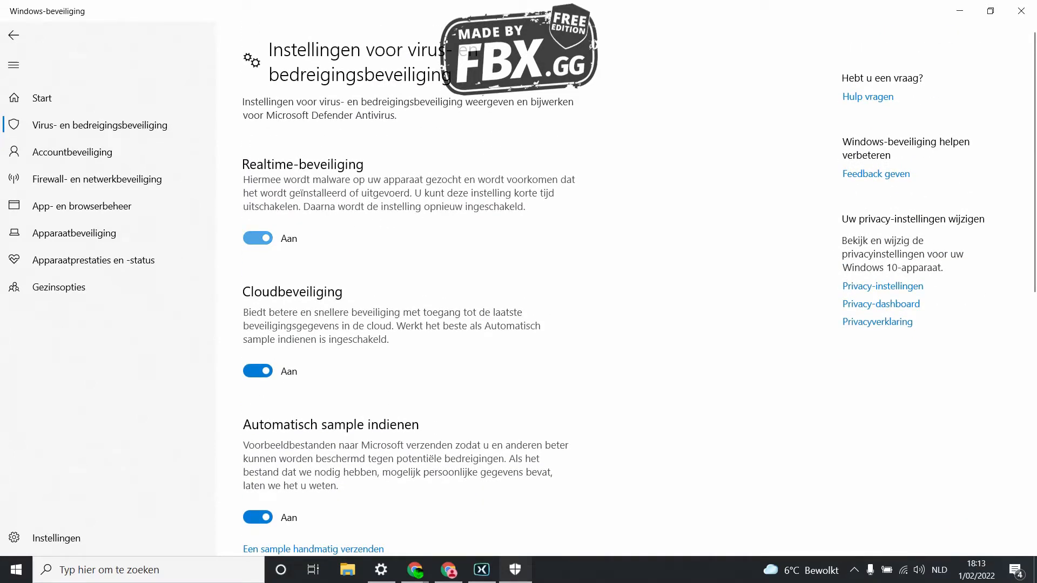
{"action": "left_click", "coordinate": [257, 237]}
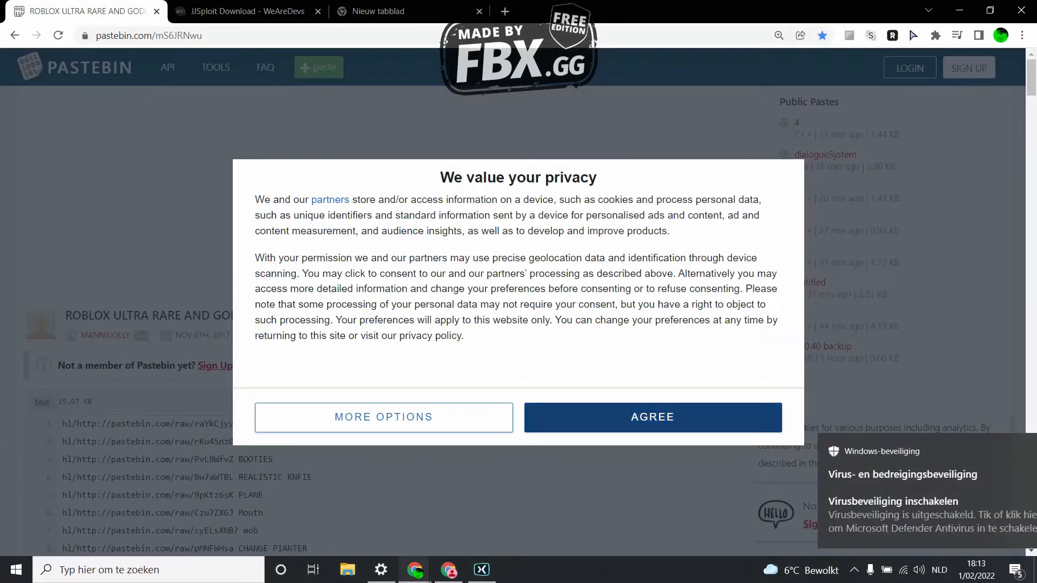
Accept Pastebin's notice, then run JJSploit_Setup_6.4.0 from the Downloads folder in File Explorer
{"action": "left_click", "coordinate": [651, 417]}
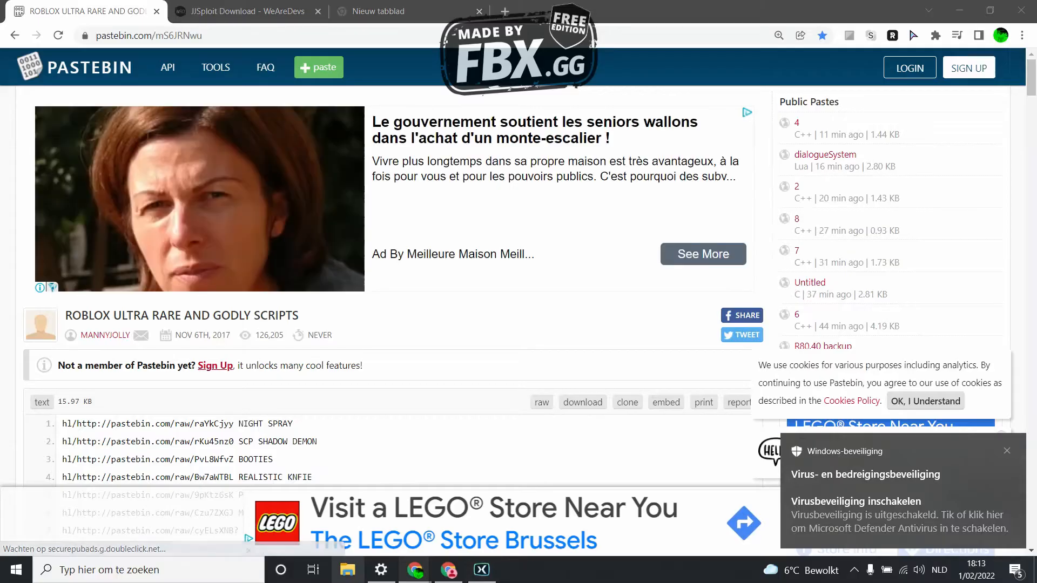
{"action": "left_click", "coordinate": [347, 569]}
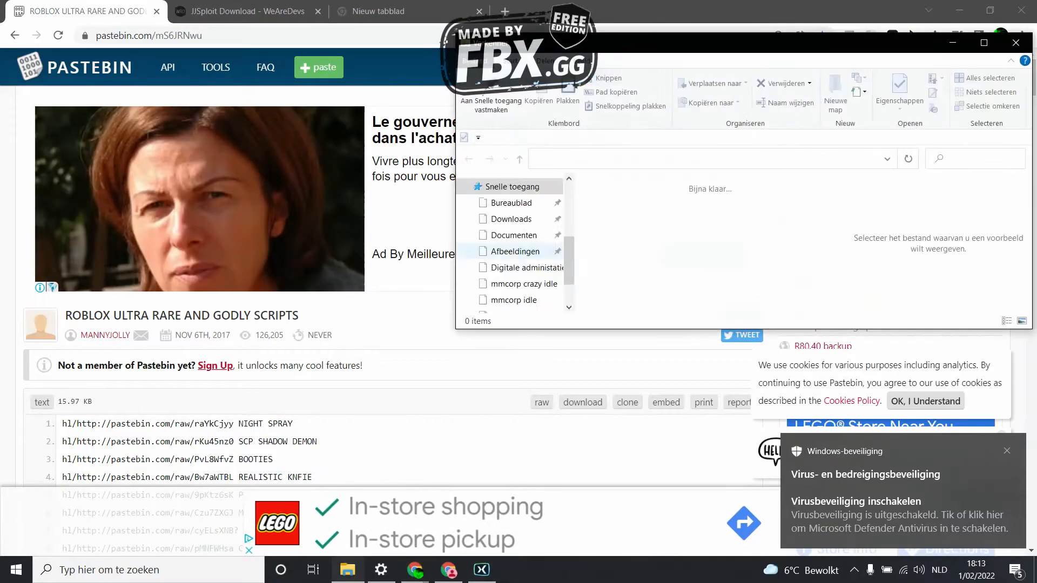
{"action": "left_click", "coordinate": [510, 187]}
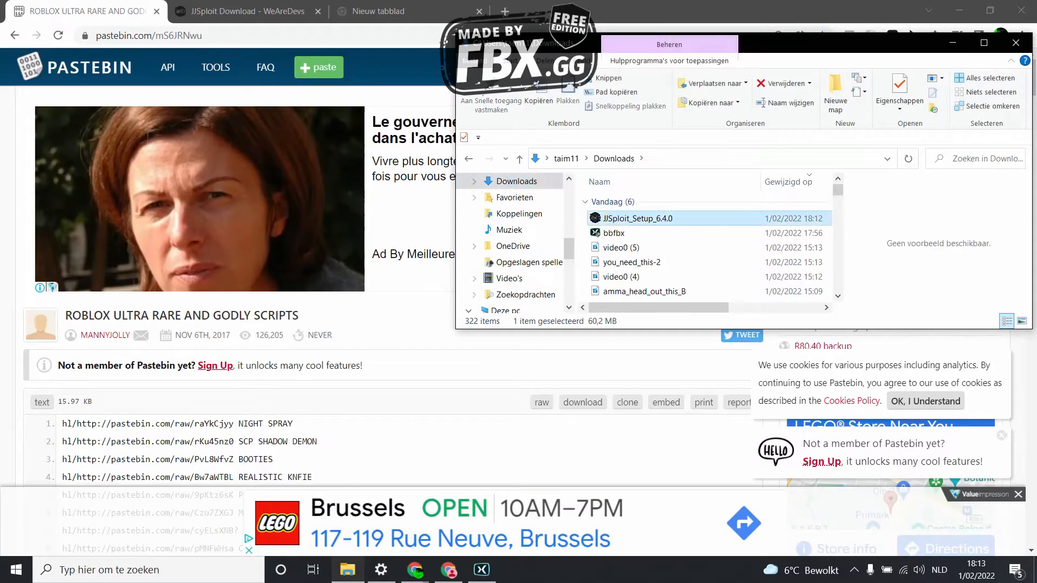
{"action": "double_click", "coordinate": [636, 218]}
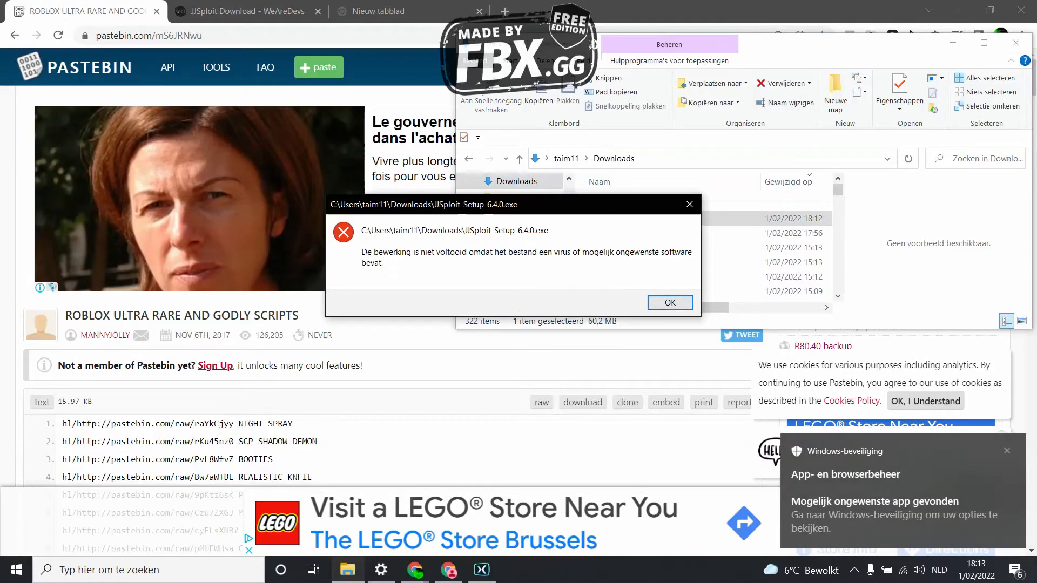
Dismiss the virus warnings after both blocked launch attempts and return to the WeAreDevs tab
{"action": "left_click", "coordinate": [669, 303]}
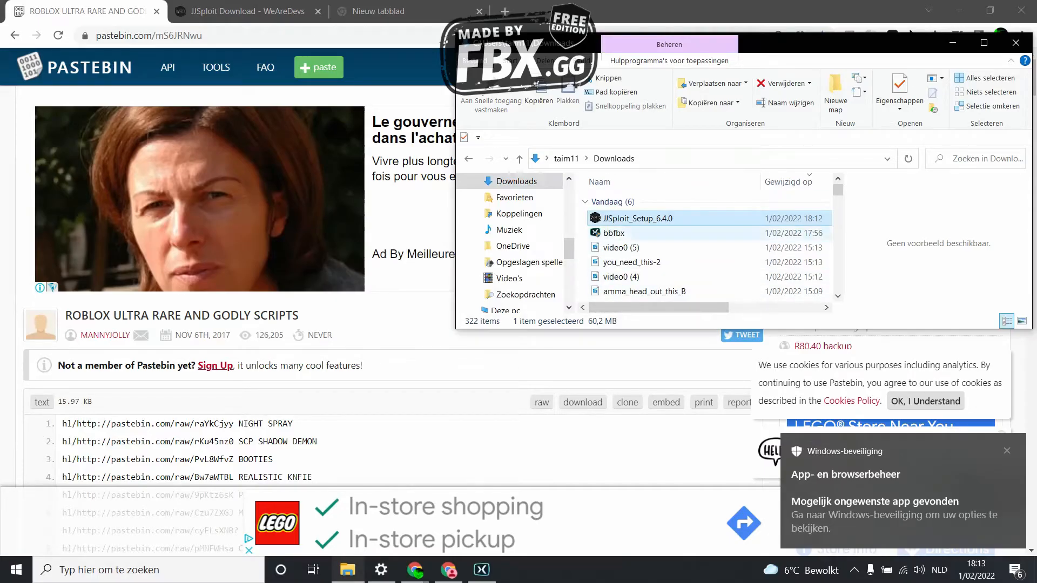
{"action": "double_click", "coordinate": [635, 218]}
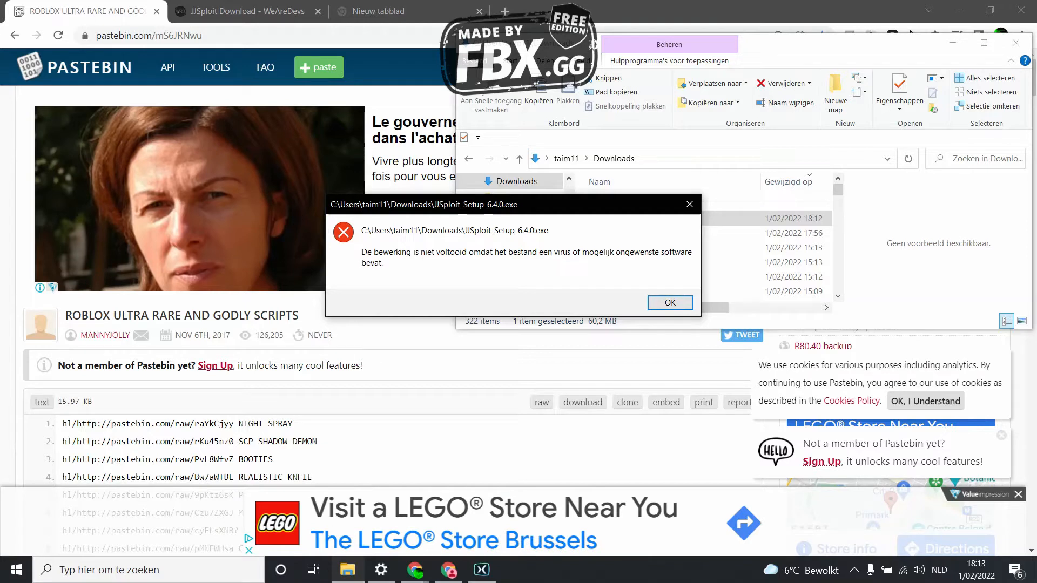
{"action": "left_click", "coordinate": [668, 302]}
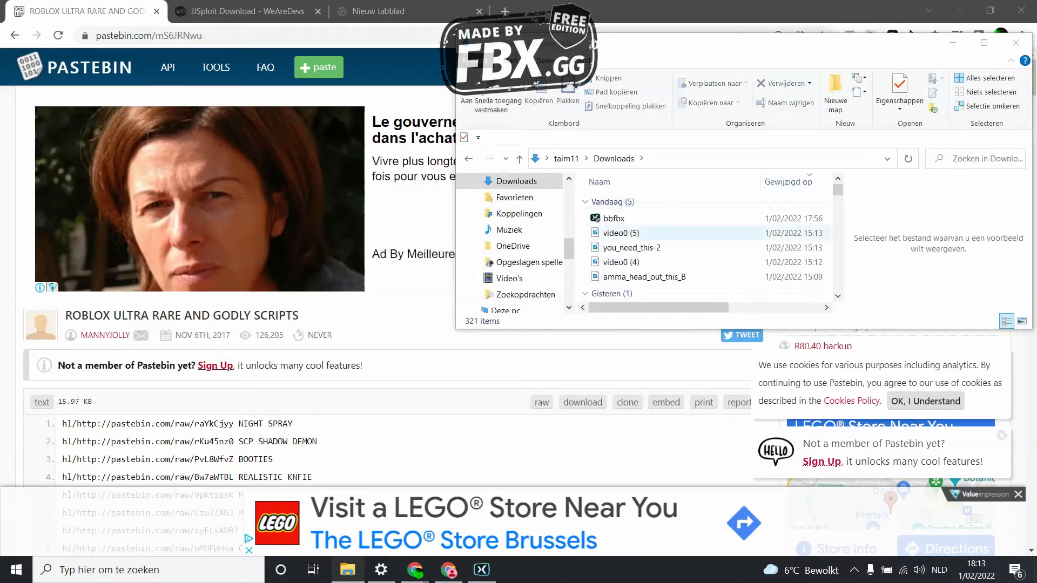
{"action": "left_click", "coordinate": [245, 11]}
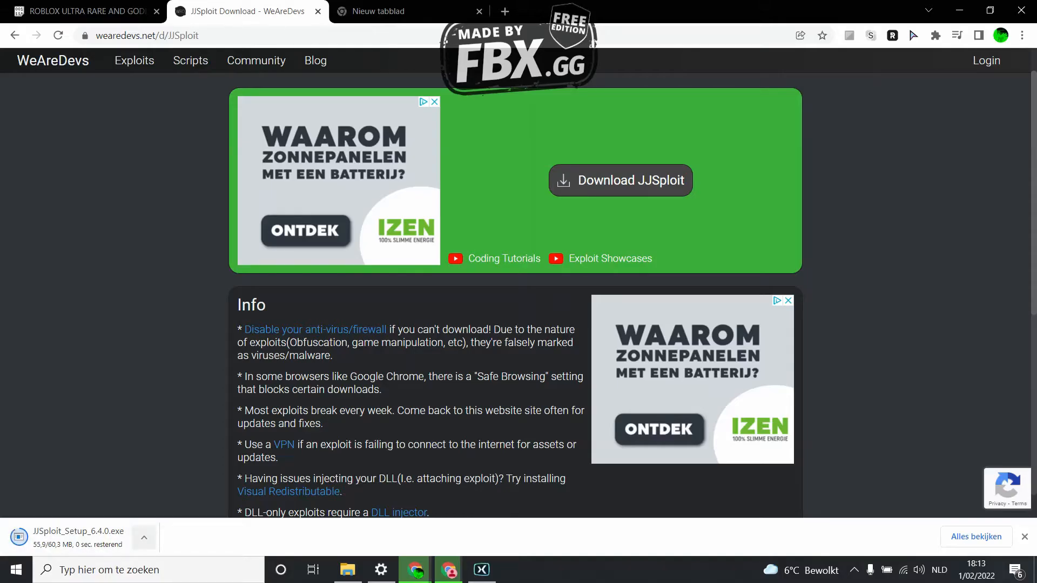
Launch the re-downloaded JJSploit_Setup_6.4.0.exe via Openen in the download bar
{"action": "left_click", "coordinate": [142, 536]}
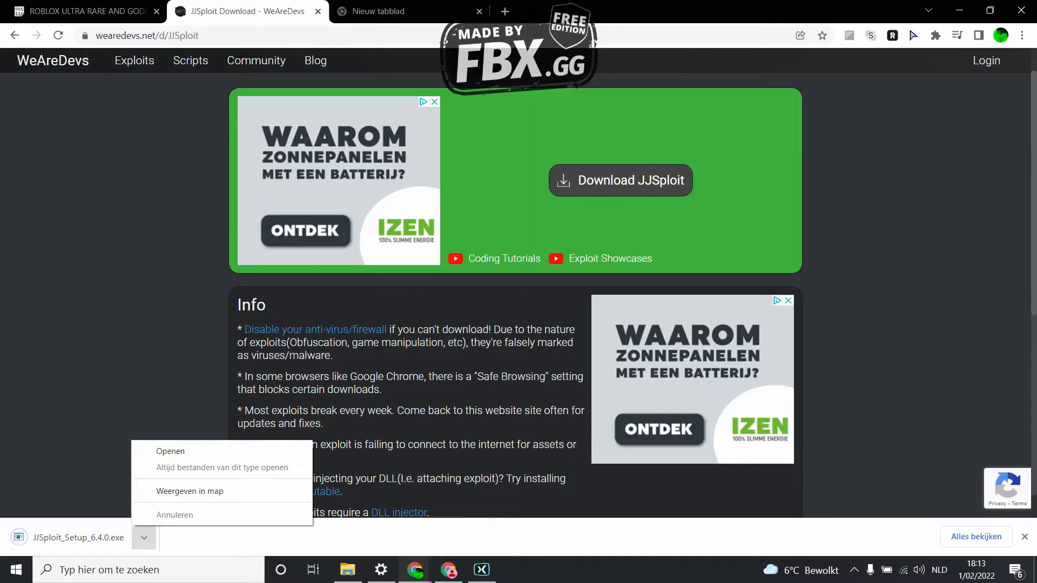
{"action": "left_click", "coordinate": [170, 451]}
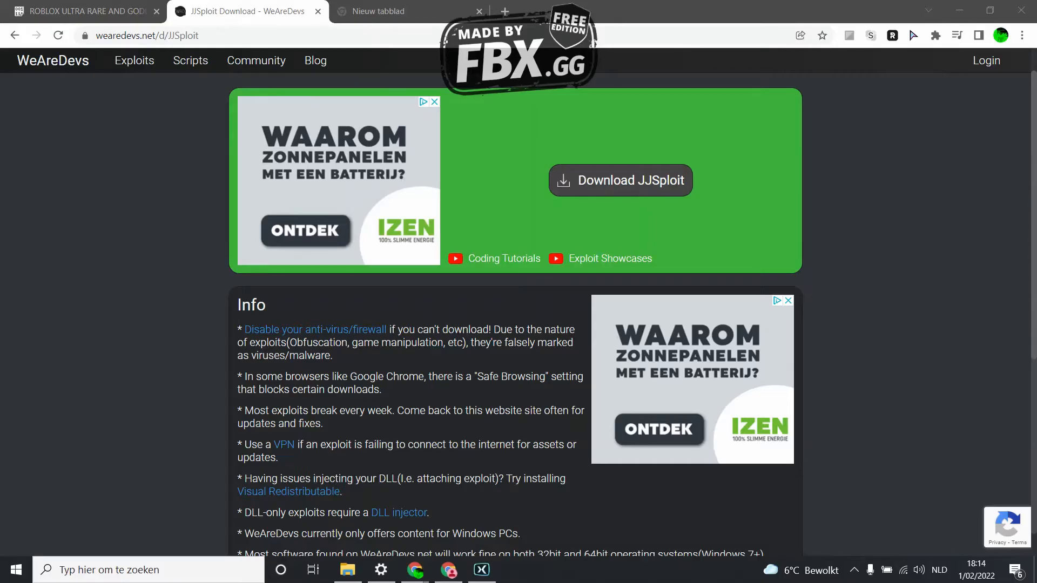
{"action": "left_click", "coordinate": [620, 180]}
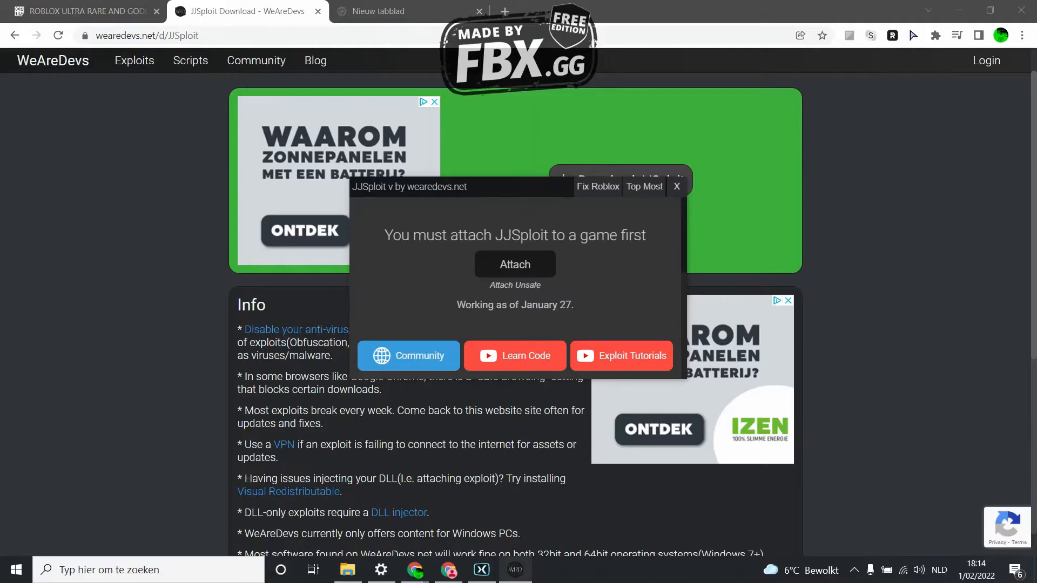
Keep JJSploit on top, then select the 07EdsS5y raw link for Rare Sword Deep Orange Royal Purple Edit
{"action": "left_click", "coordinate": [643, 186]}
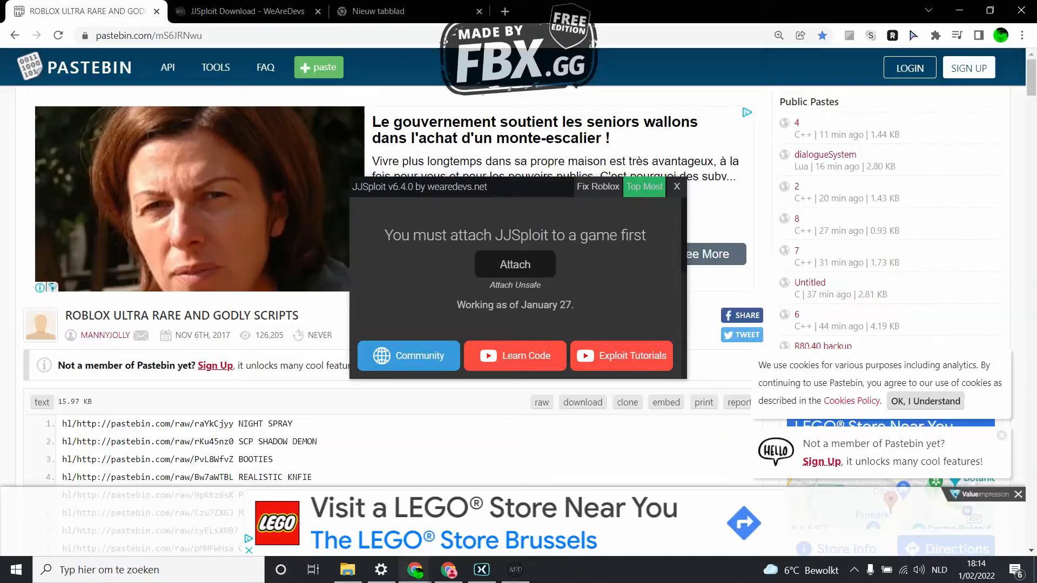
{"action": "scroll", "scroll_direction": "down", "scroll_amount": 3}
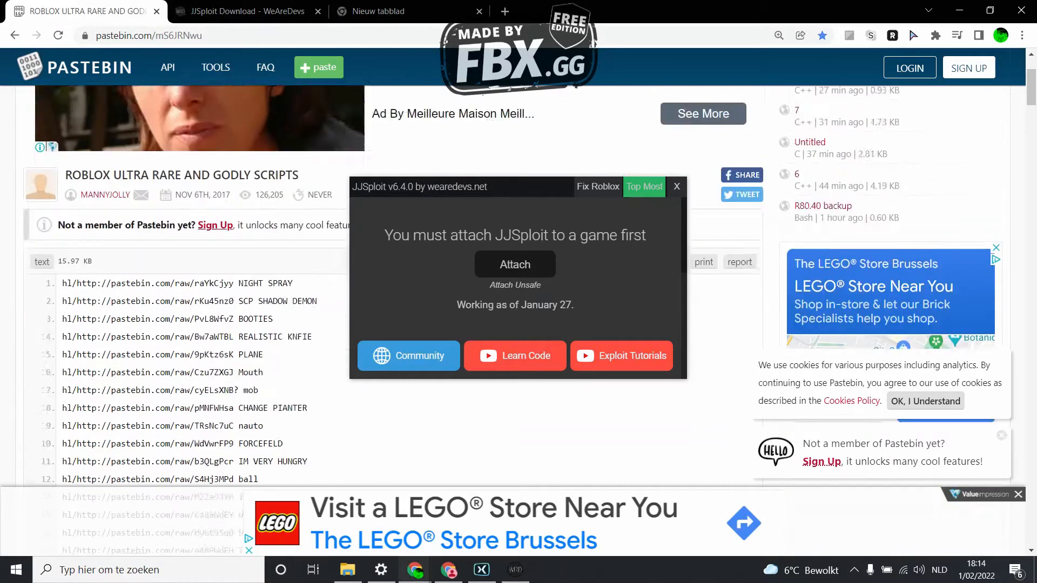
{"action": "scroll", "scroll_direction": "down", "scroll_amount": 3}
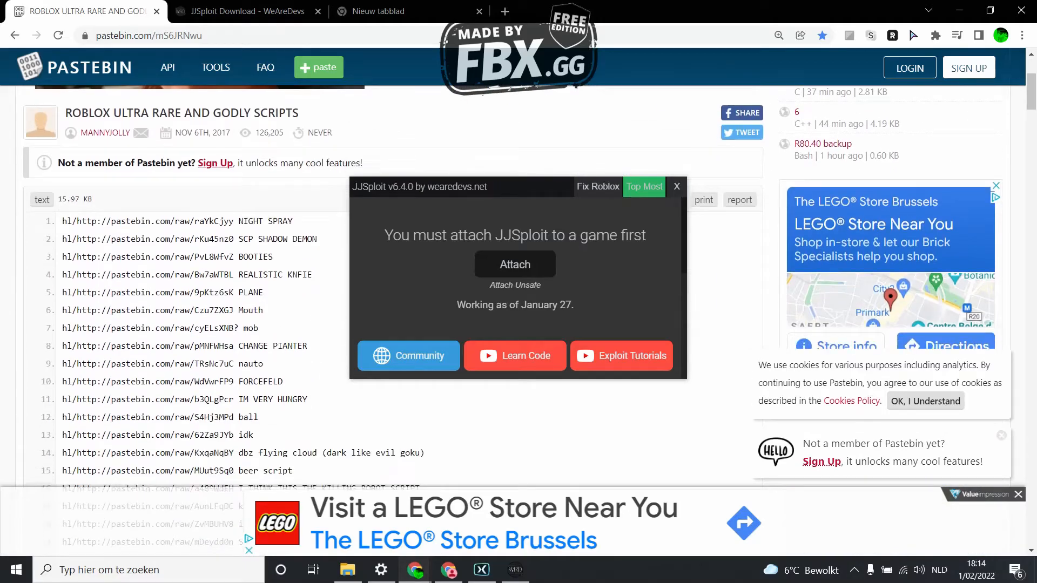
{"action": "scroll", "scroll_direction": "down", "scroll_amount": 3}
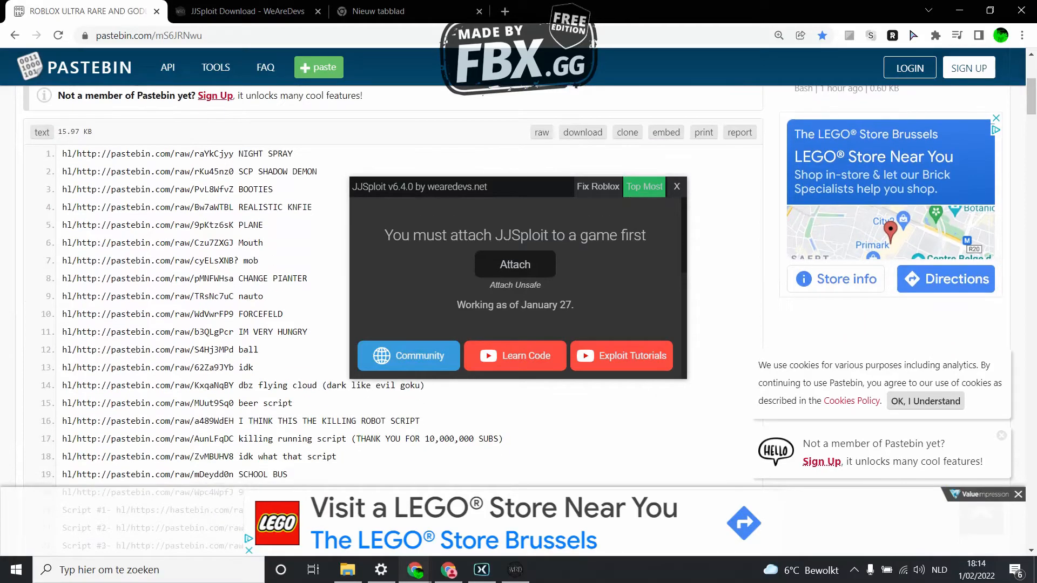
{"action": "scroll", "scroll_direction": "down", "scroll_amount": 3}
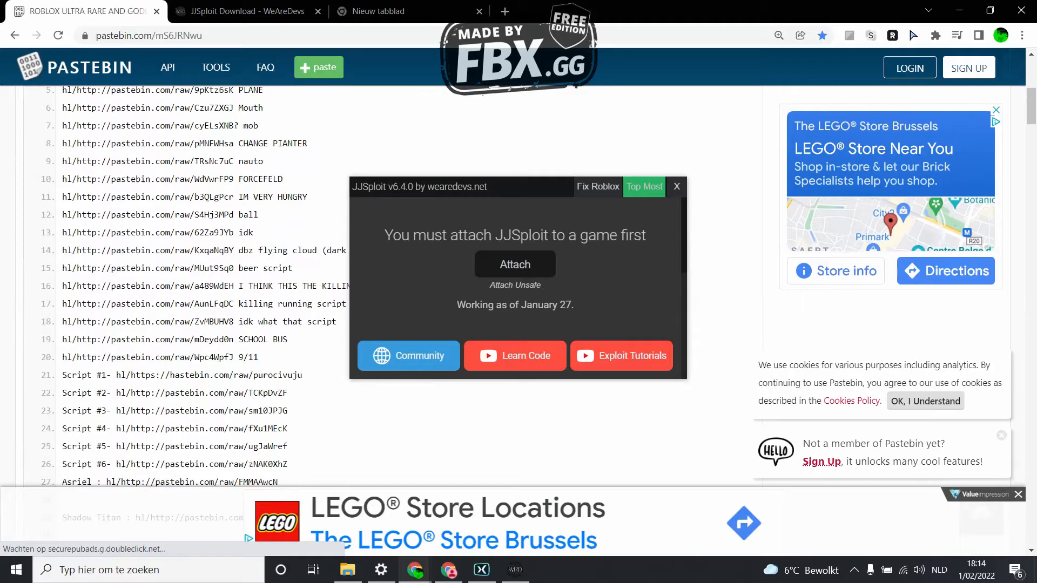
{"action": "scroll", "scroll_direction": "down", "scroll_amount": 3}
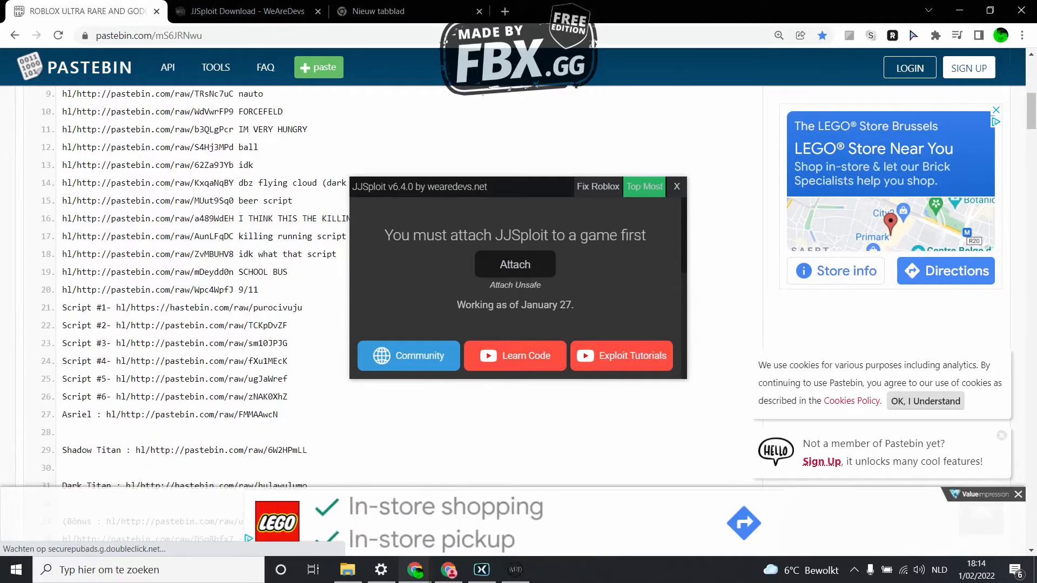
{"action": "scroll", "scroll_direction": "down", "scroll_amount": 3}
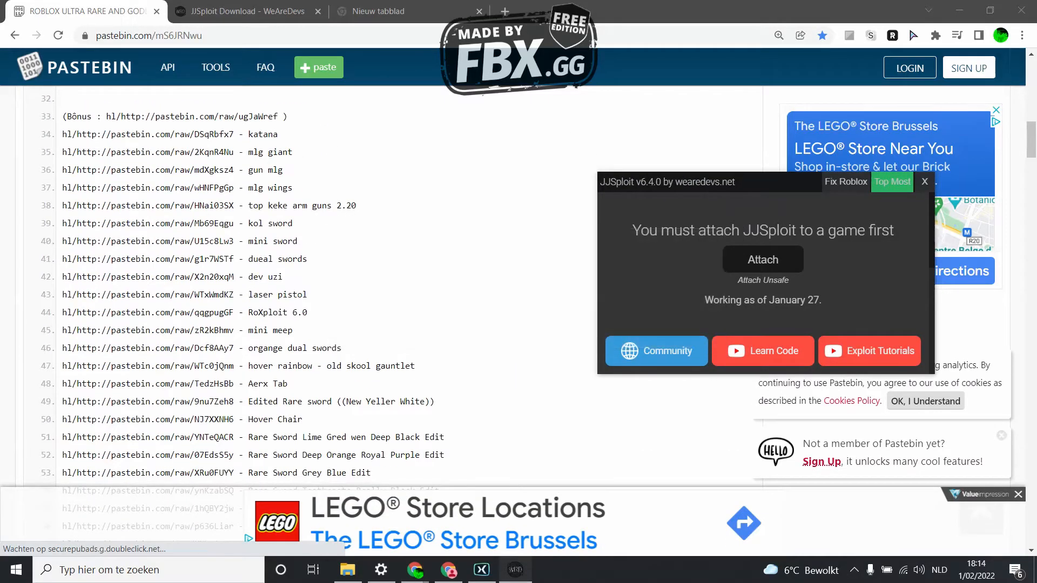
{"action": "scroll", "scroll_direction": "down", "scroll_amount": 3}
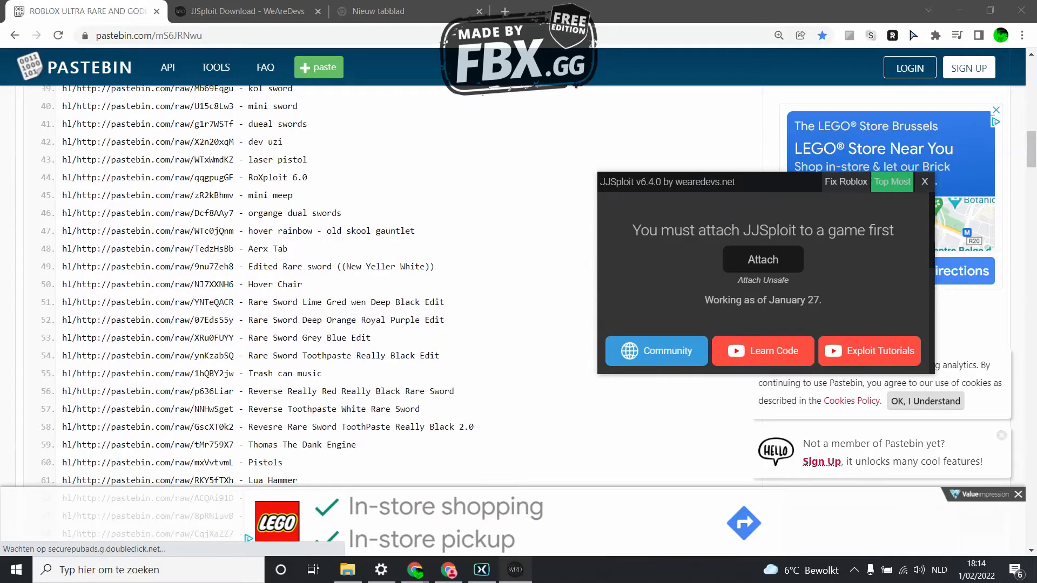
{"action": "double_click", "coordinate": [203, 320]}
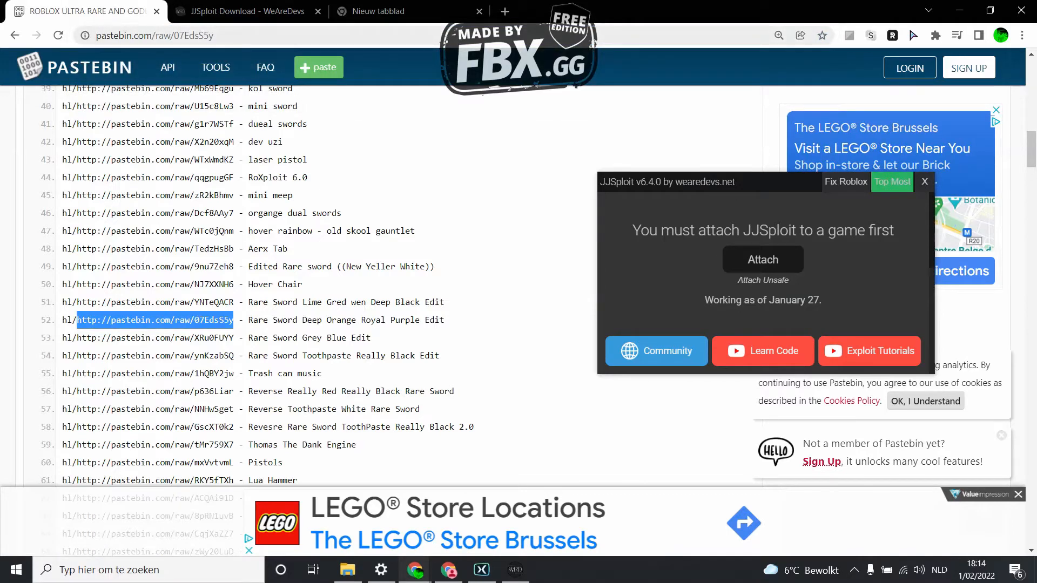
Load the raw Rare Sword script page and scroll through its code
{"action": "left_click", "coordinate": [154, 319]}
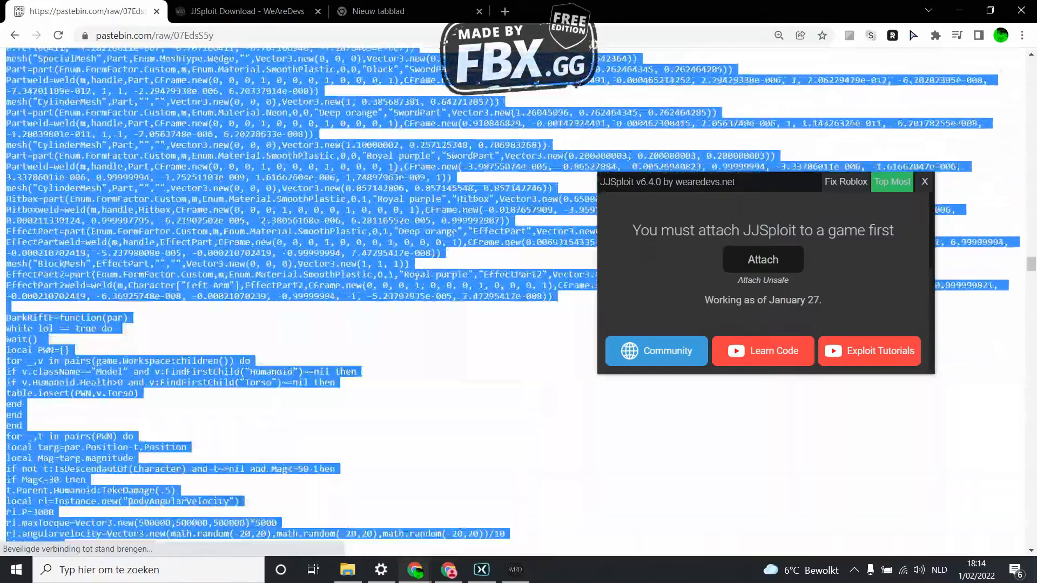
{"action": "scroll", "scroll_direction": "down", "scroll_amount": 3}
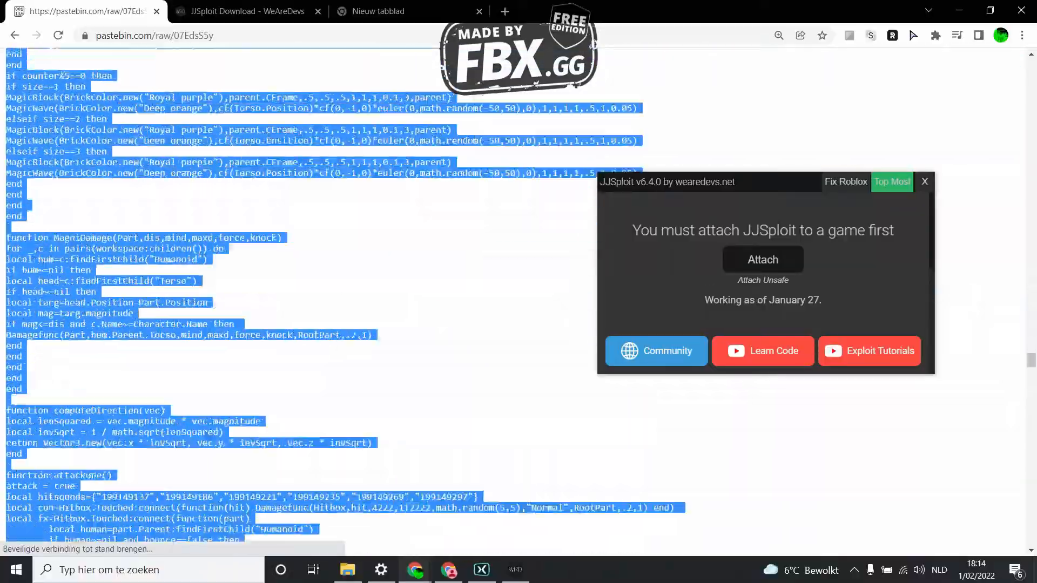
{"action": "scroll", "scroll_direction": "down", "scroll_amount": 3}
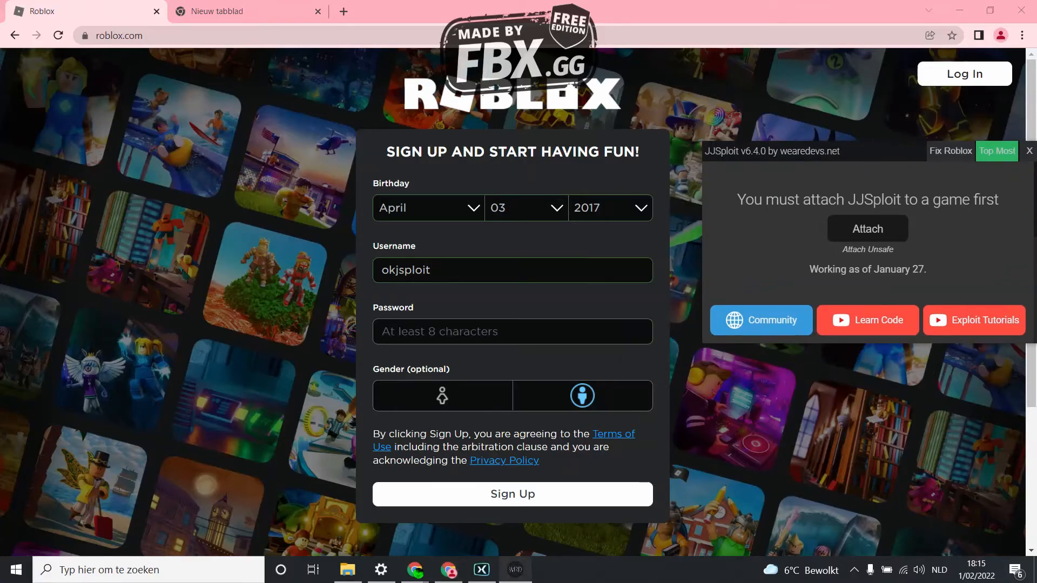
{"action": "left_click", "coordinate": [512, 332]}
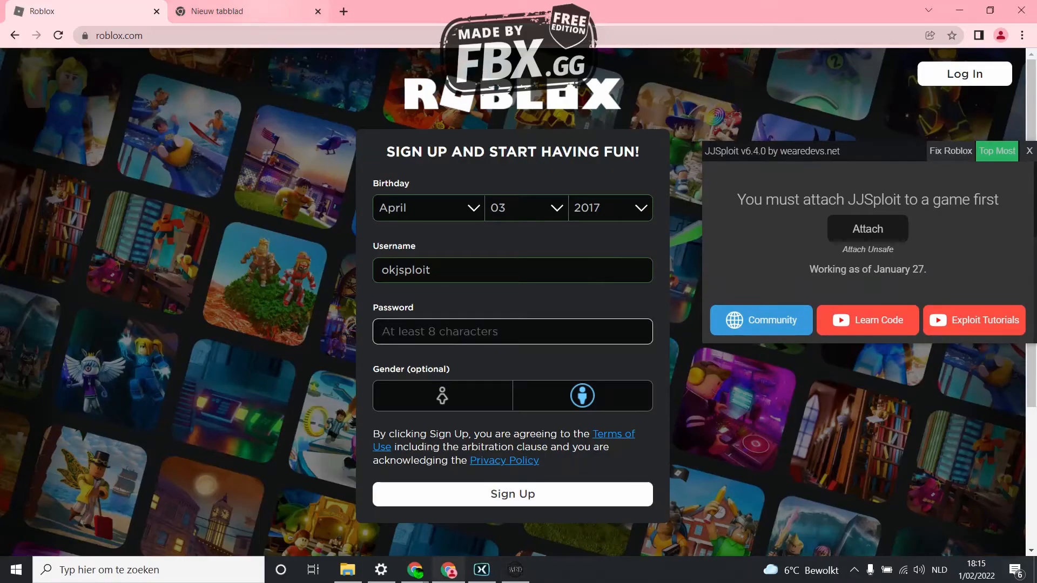
{"action": "left_click", "coordinate": [512, 332]}
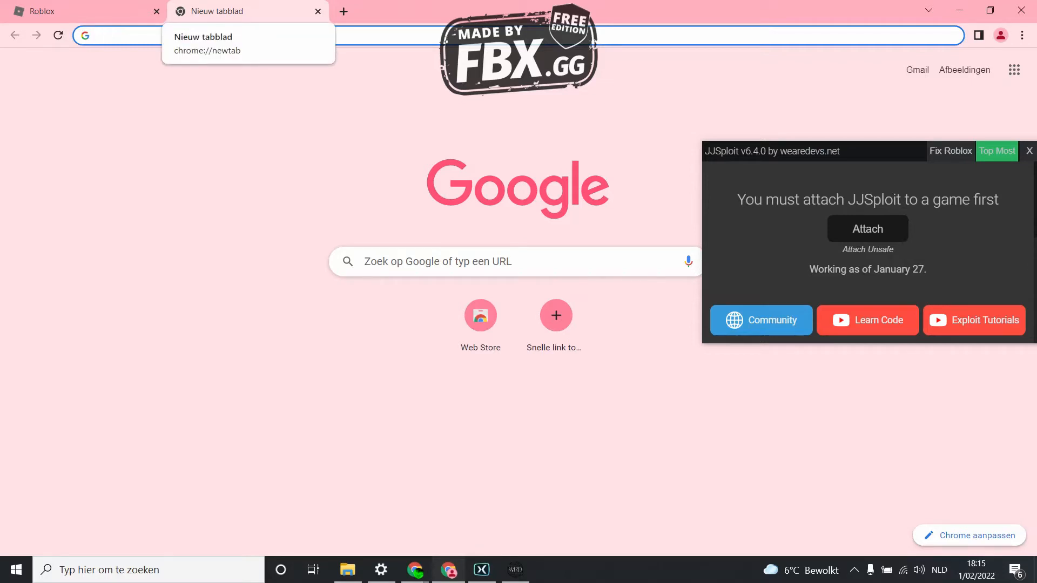
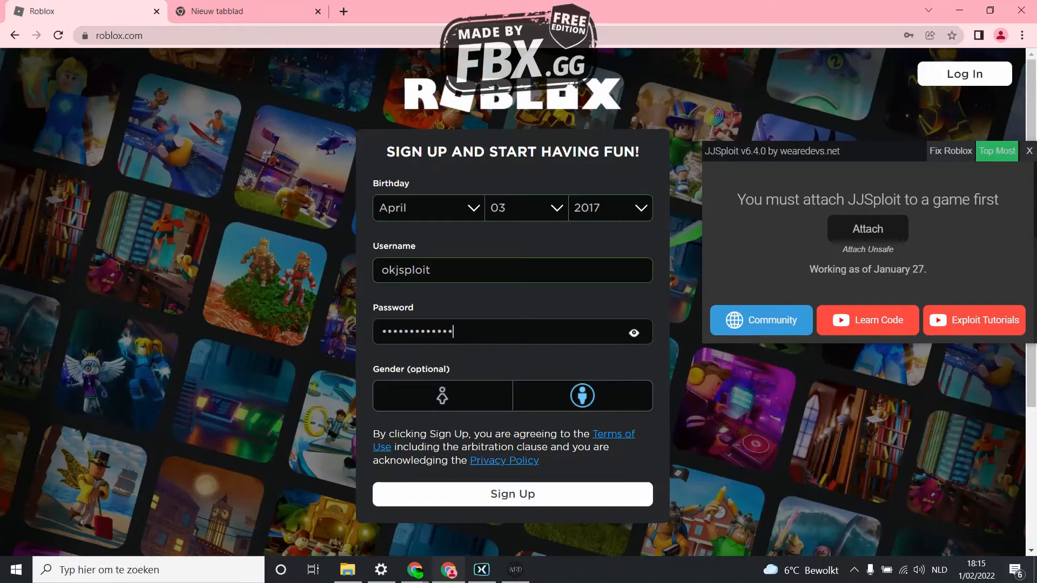
{"action": "left_click", "coordinate": [633, 331]}
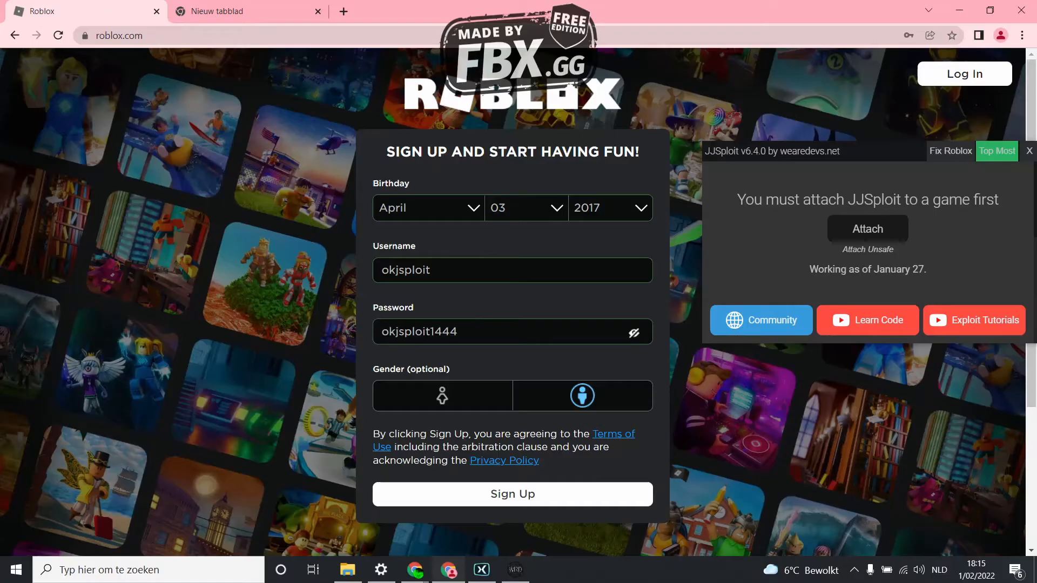
Set the birth year to 2000 and submit the Roblox sign-up form
{"action": "left_click", "coordinate": [607, 208]}
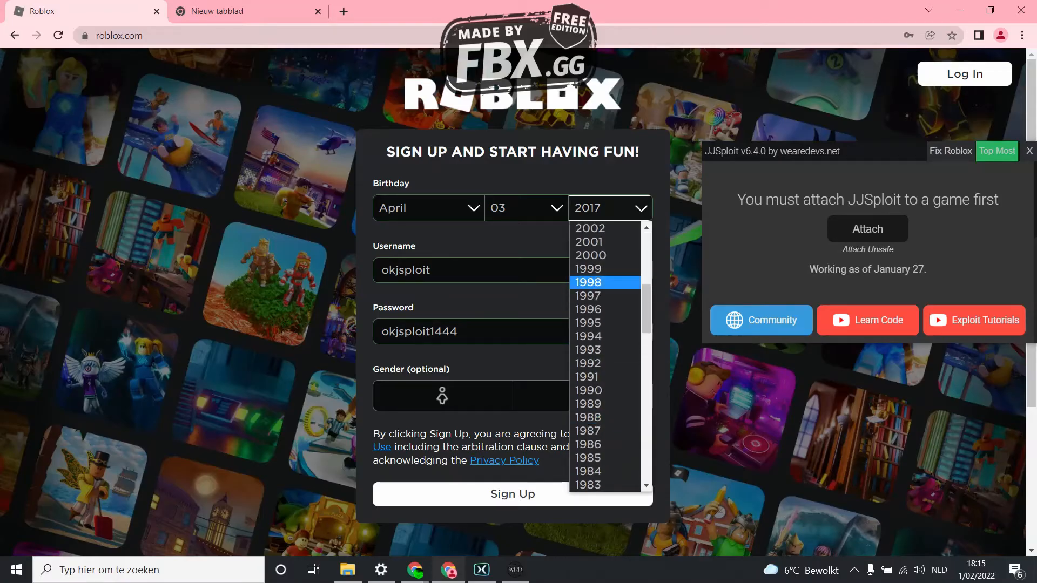
{"action": "left_click", "coordinate": [591, 255]}
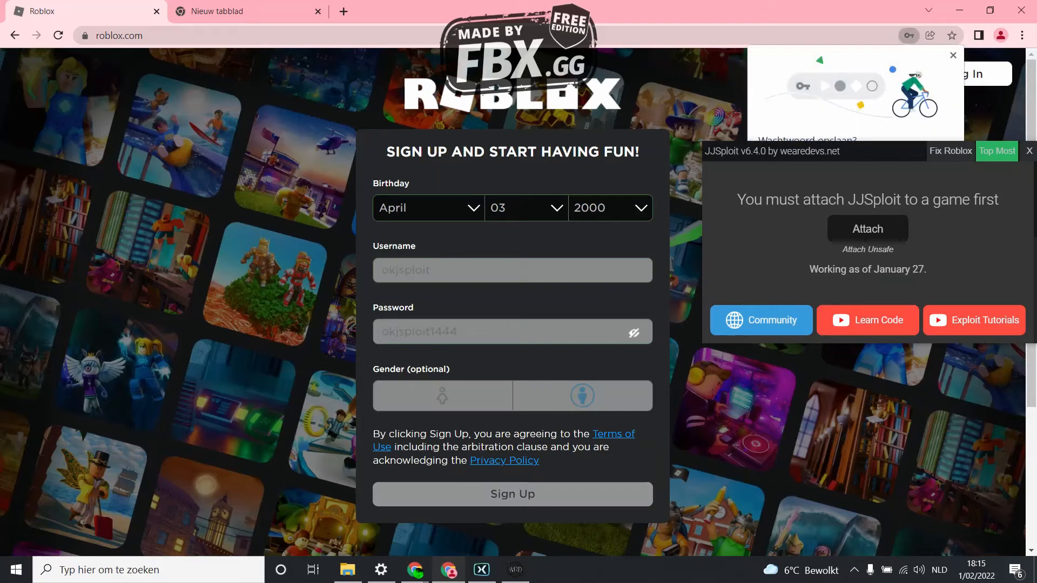
{"action": "left_click", "coordinate": [511, 494]}
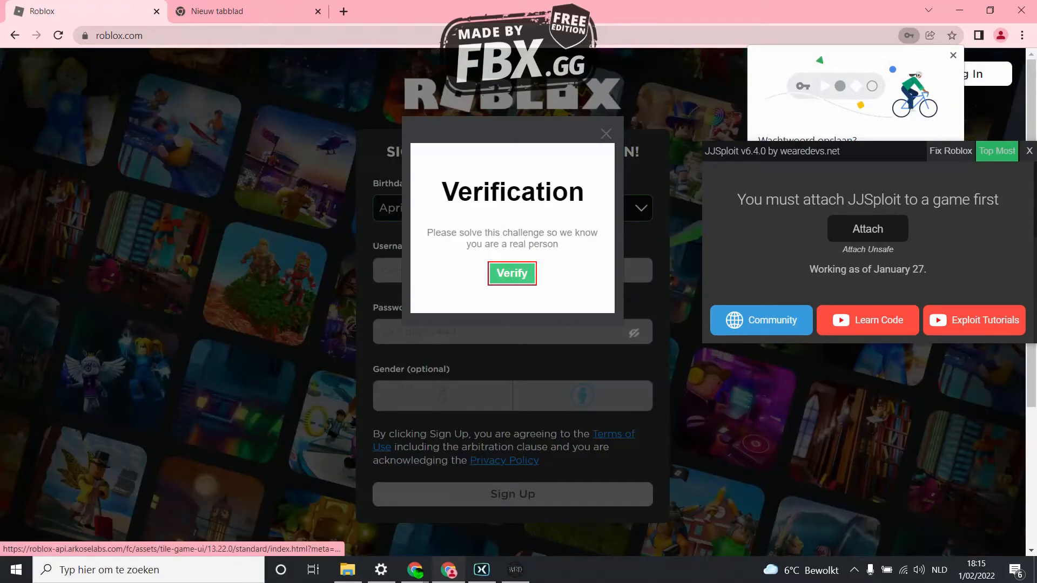
Pass the verification challenge by selecting the octopus tile
{"action": "left_click", "coordinate": [511, 273]}
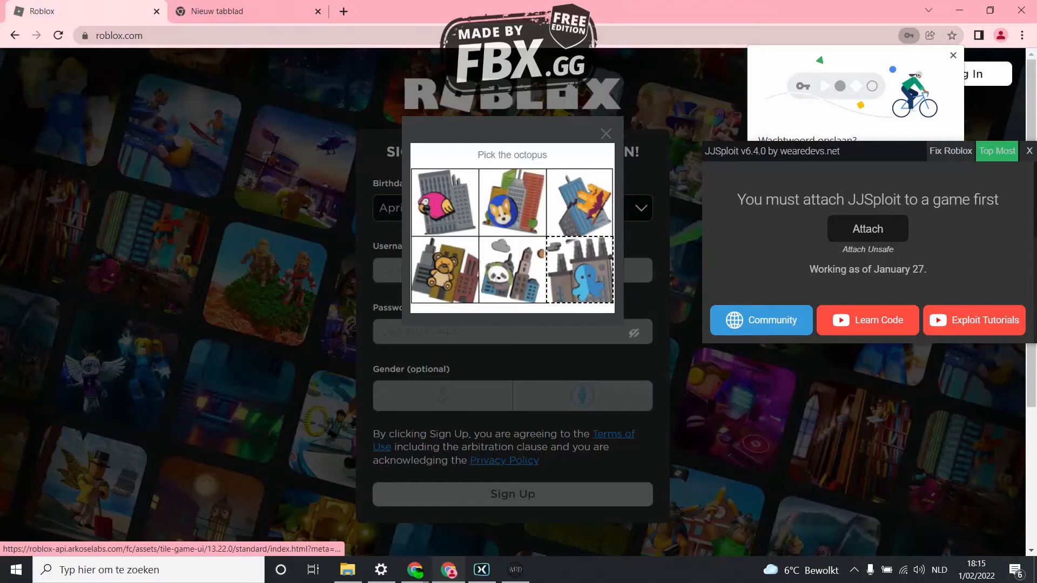
{"action": "left_click", "coordinate": [579, 271]}
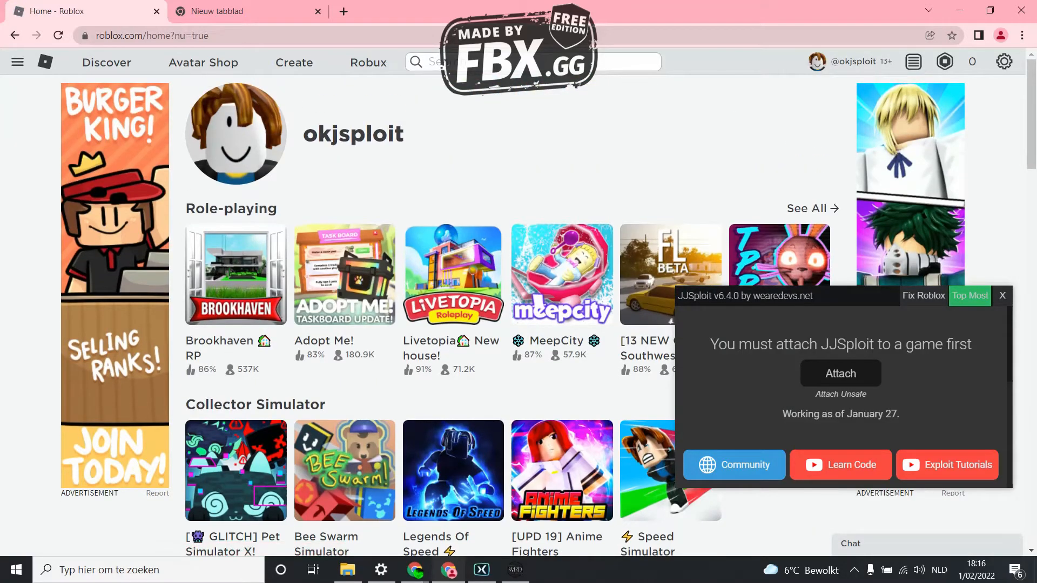
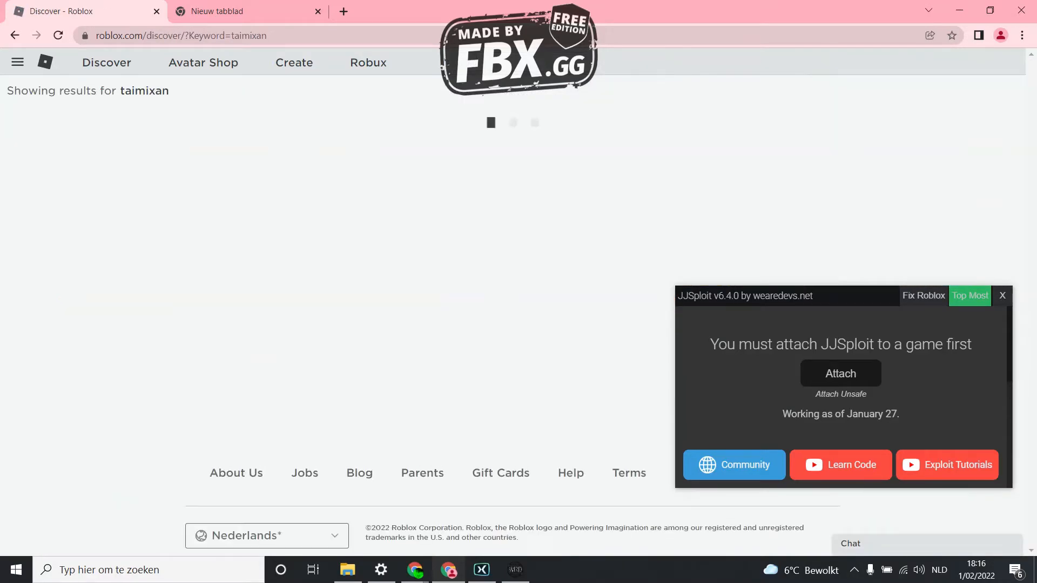
{"action": "left_click", "coordinate": [529, 61]}
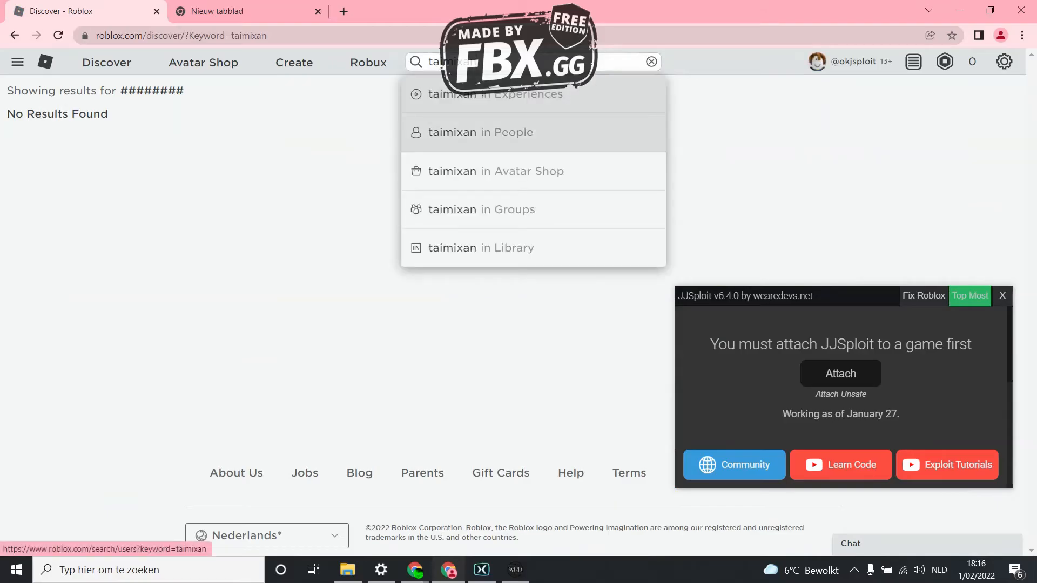
{"action": "left_click", "coordinate": [479, 131]}
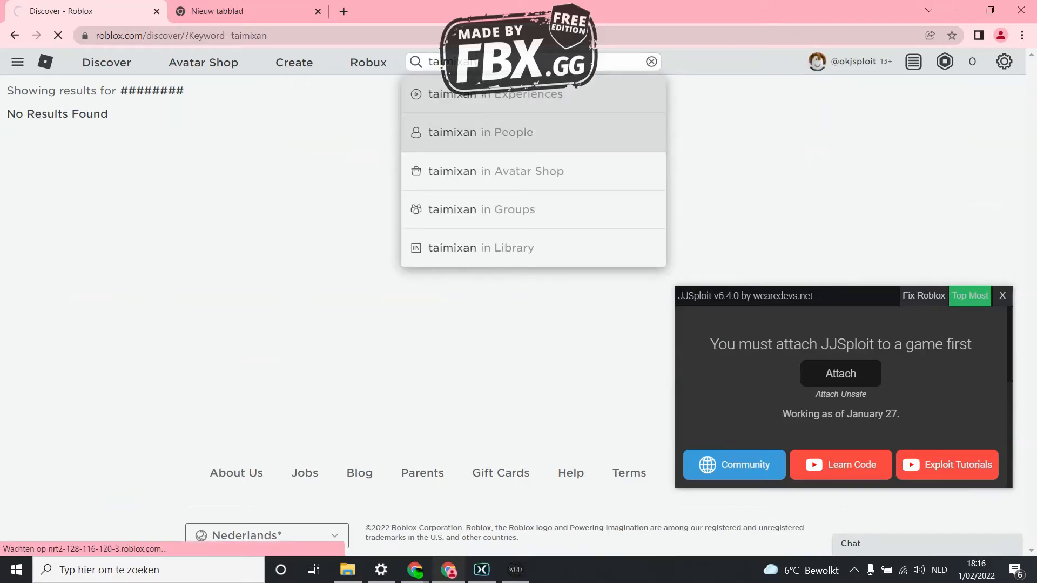
{"action": "left_click", "coordinate": [479, 131]}
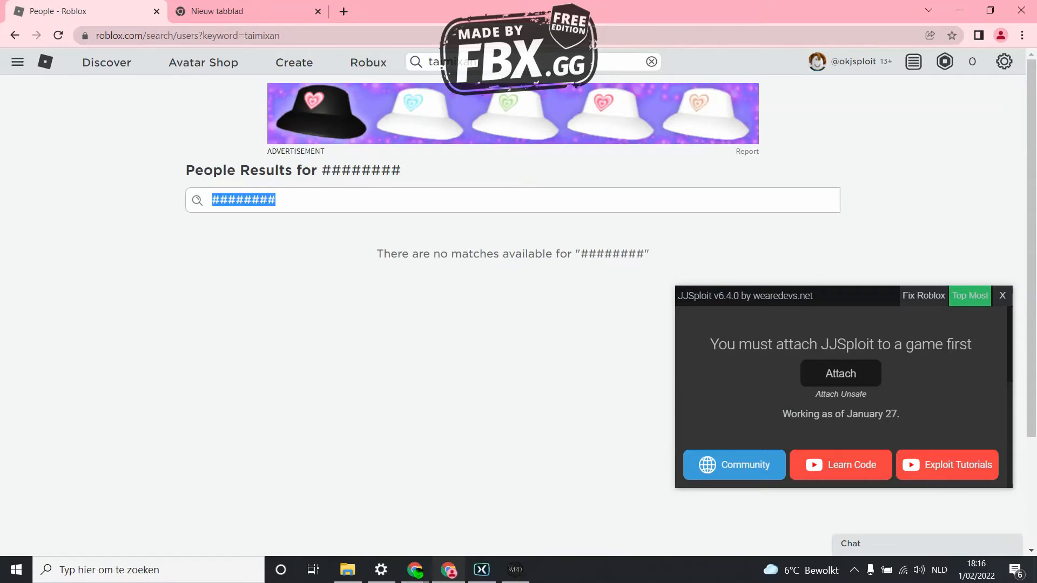
{"action": "key", "text": "Return"}
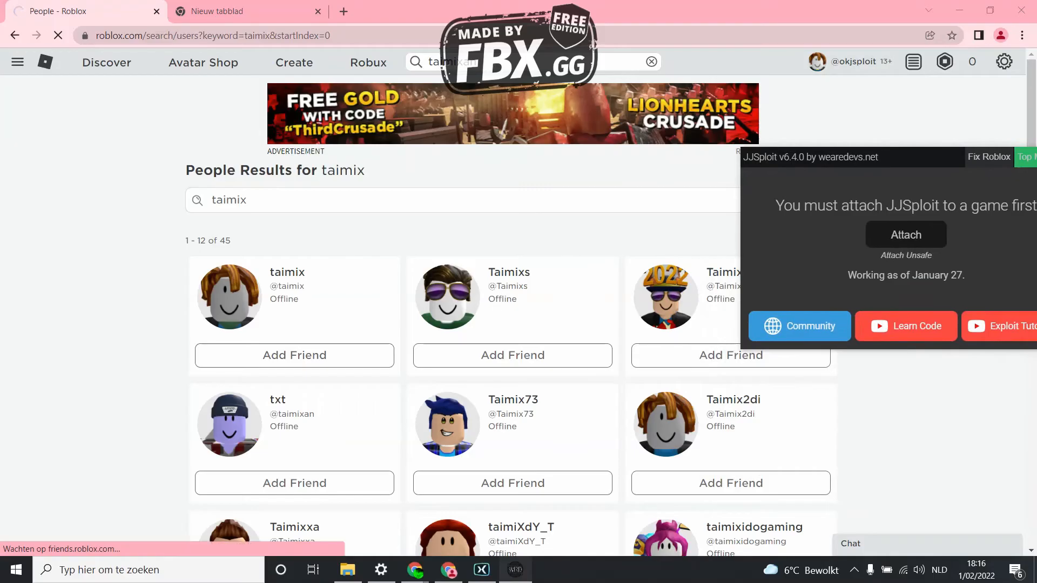
Switch to the other tab and reload the raw Pastebin sword script
{"action": "left_click", "coordinate": [238, 11]}
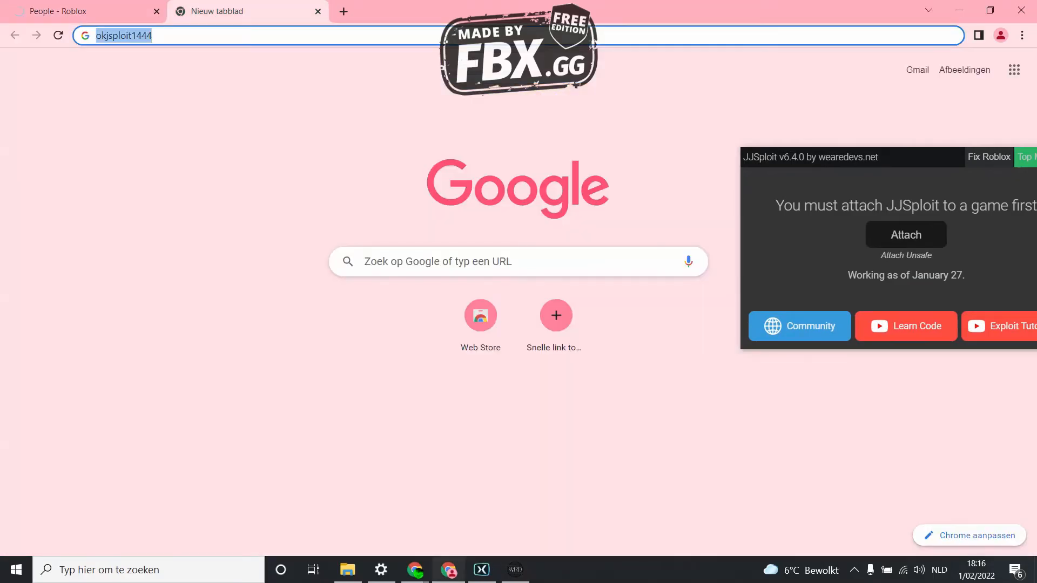
{"action": "key", "text": "Return"}
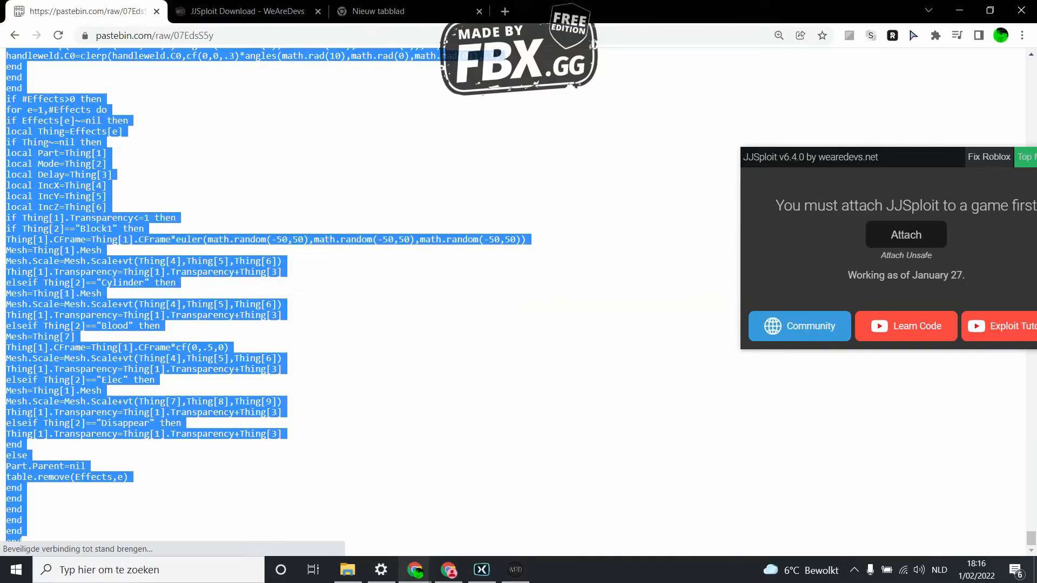
{"action": "mouse_move", "coordinate": [414, 569]}
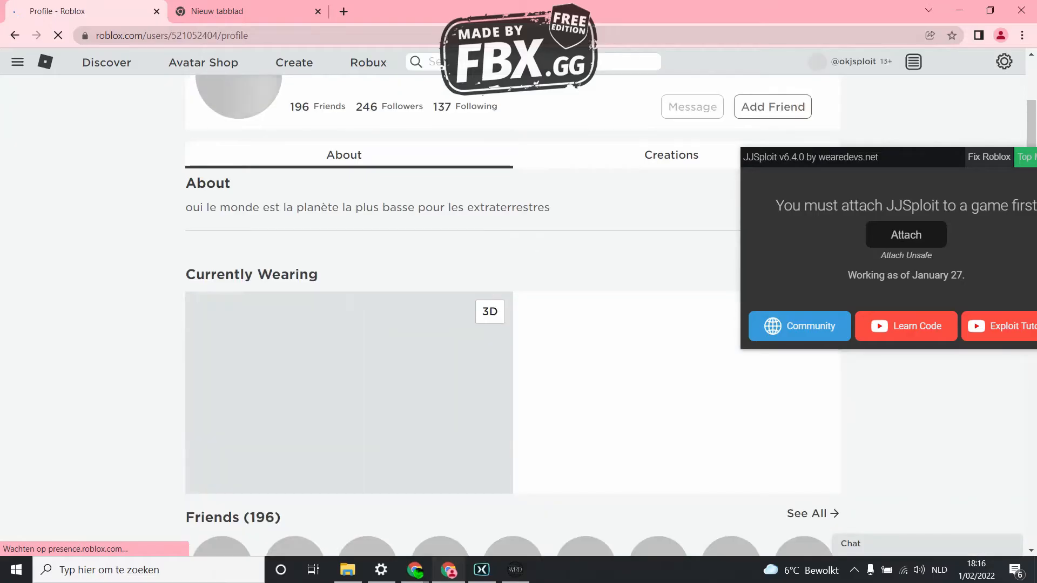
From the Creations tab, choose the txt shaq experience and start it with Play
{"action": "left_click", "coordinate": [671, 154]}
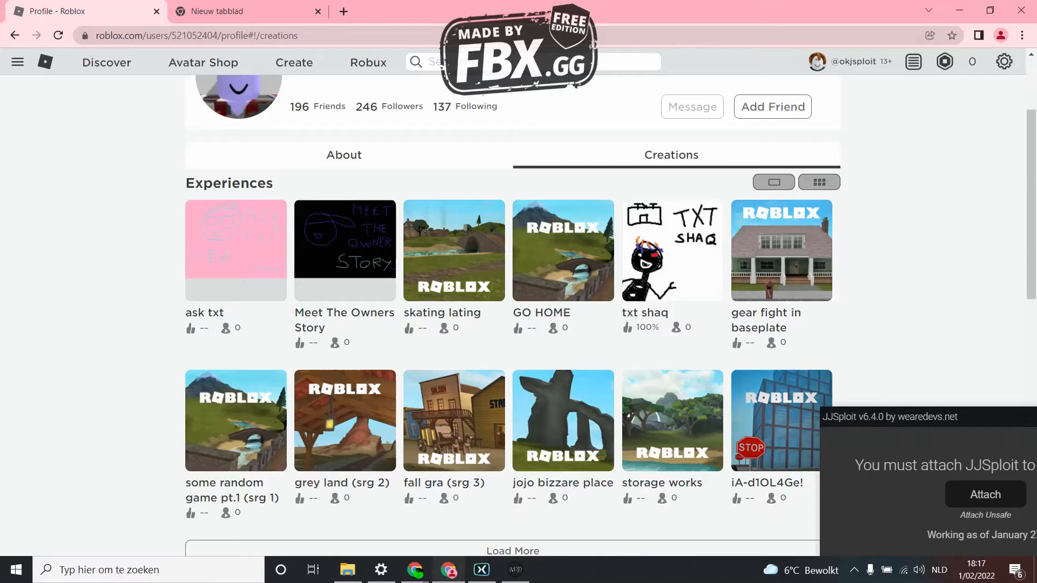
{"action": "scroll", "scroll_direction": "down", "scroll_amount": 3}
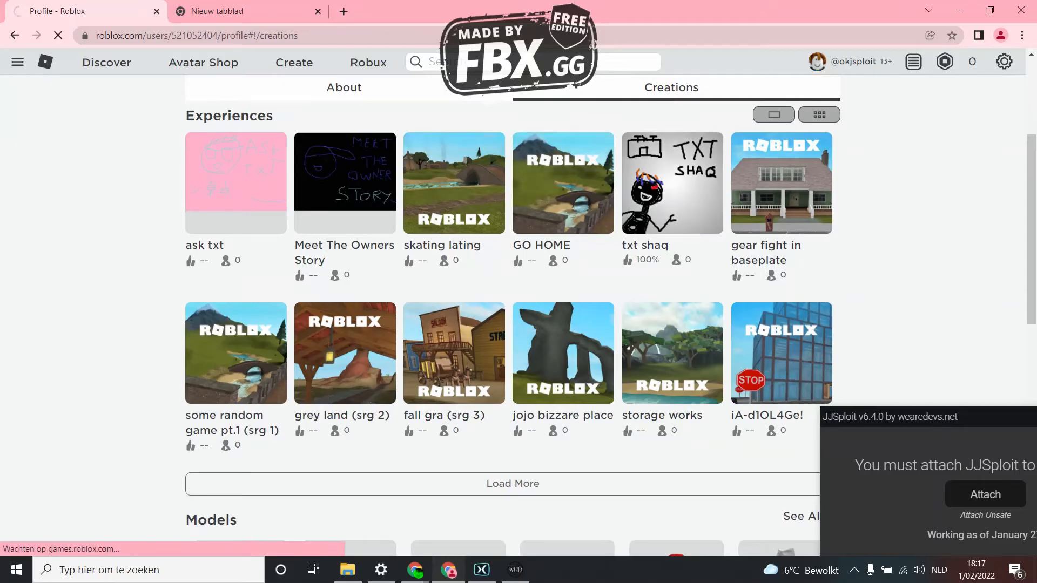
{"action": "left_click", "coordinate": [671, 184]}
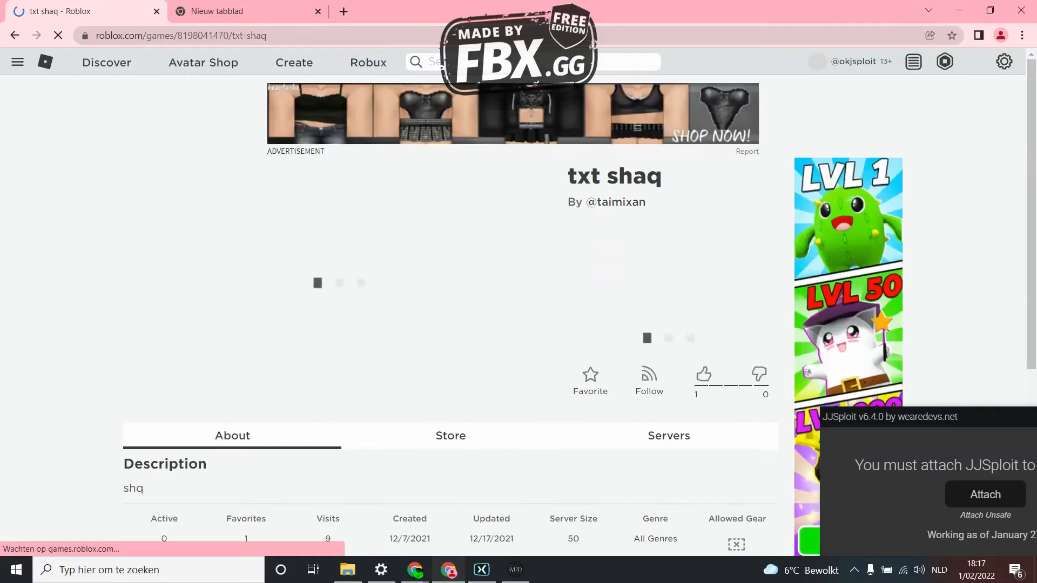
{"action": "left_click", "coordinate": [708, 337]}
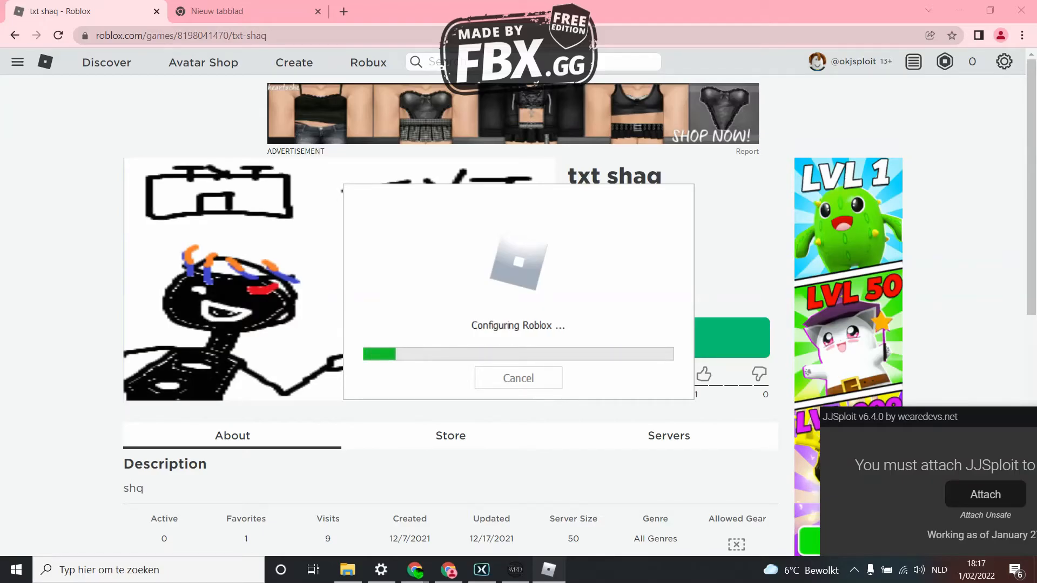
Wait through the Configuring Roblox dialog until the txt shaq game loads
{"action": "scroll", "scroll_direction": "down", "scroll_amount": 3}
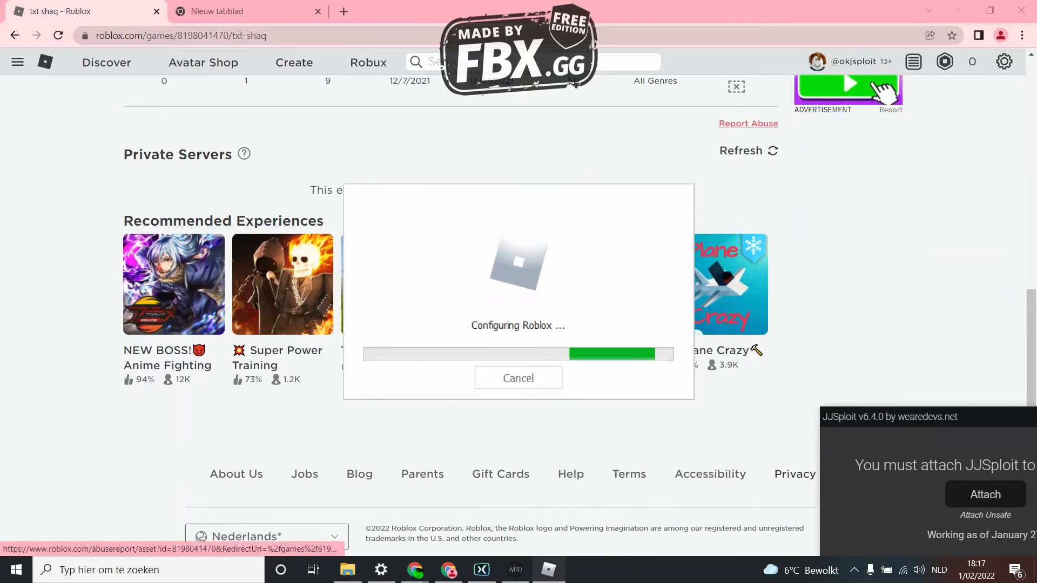
{"action": "scroll", "scroll_direction": "up", "scroll_amount": 3}
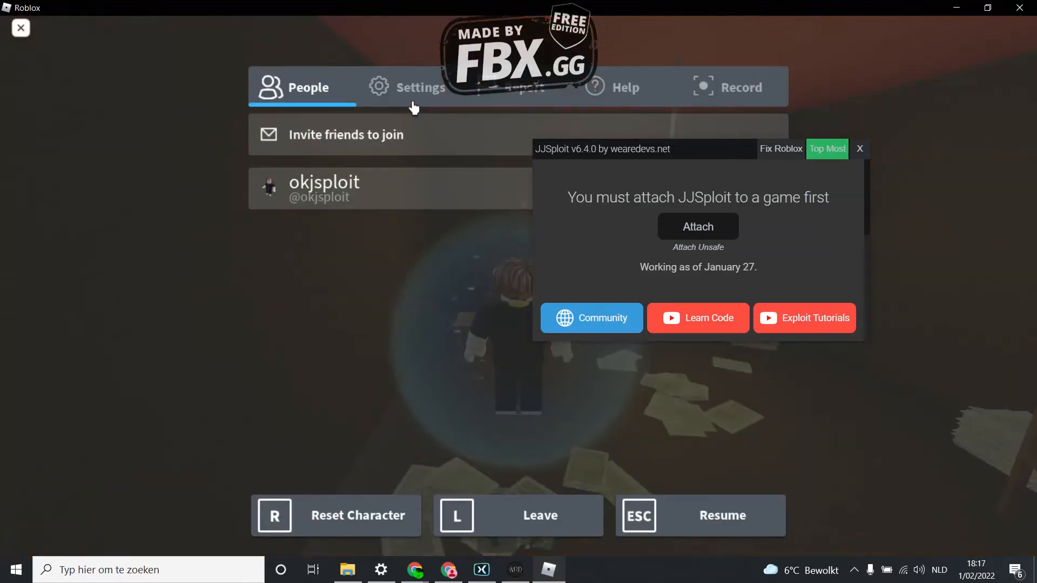
Review the Esc-menu Settings options, then Resume back into the game world
{"action": "left_click", "coordinate": [407, 87]}
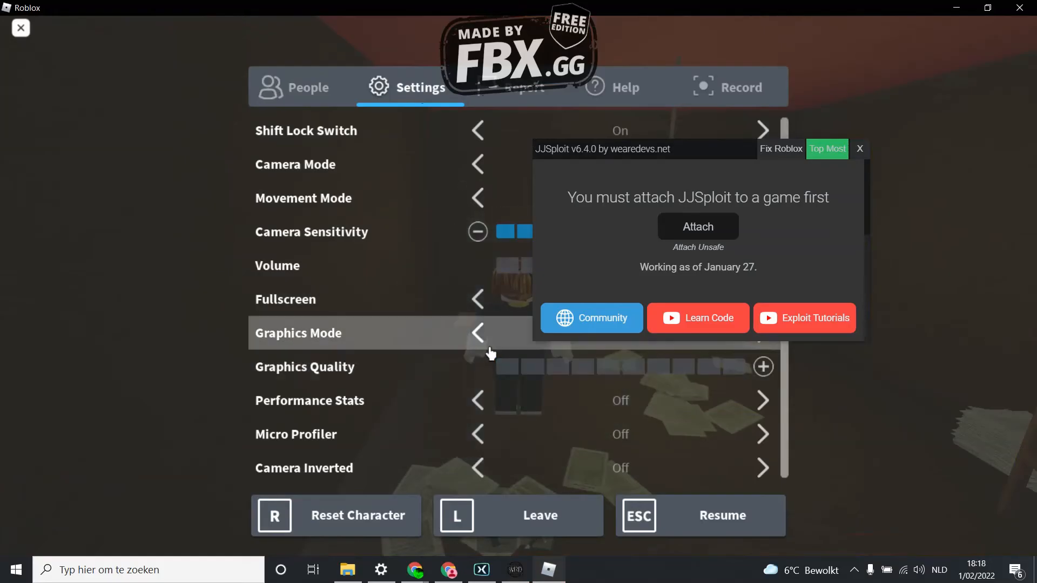
{"action": "mouse_move", "coordinate": [478, 271]}
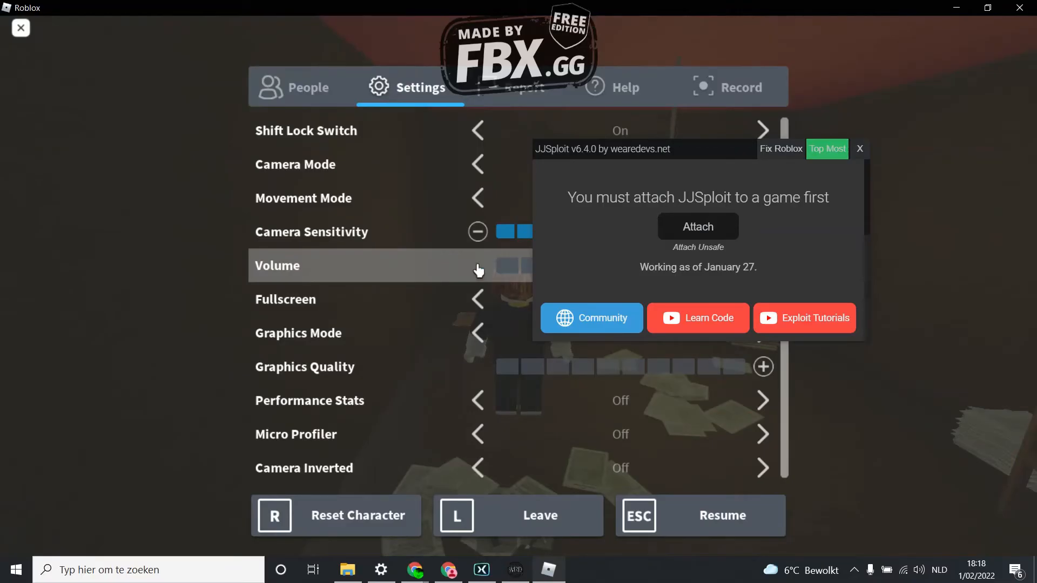
{"action": "mouse_move", "coordinate": [105, 123]}
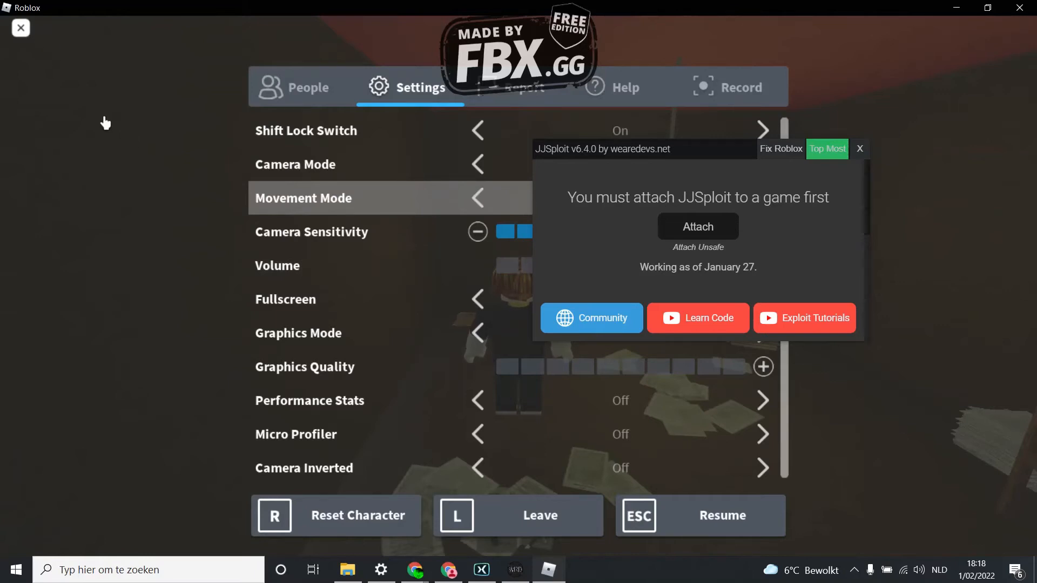
{"action": "left_click", "coordinate": [700, 515]}
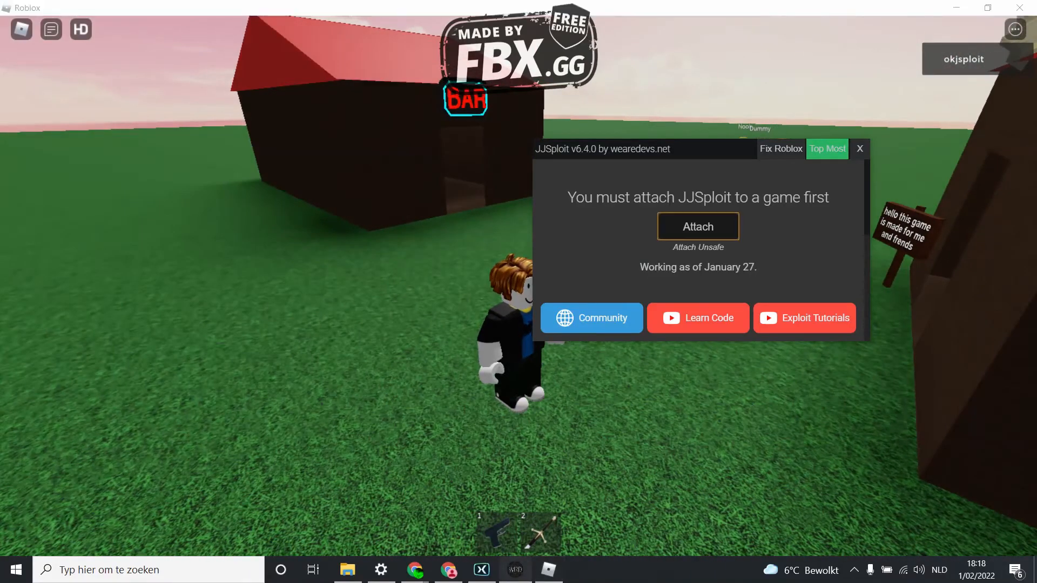
Attach JJSploit to the running game, retrying until the WeAreDevs API notice appears
{"action": "left_click", "coordinate": [696, 226]}
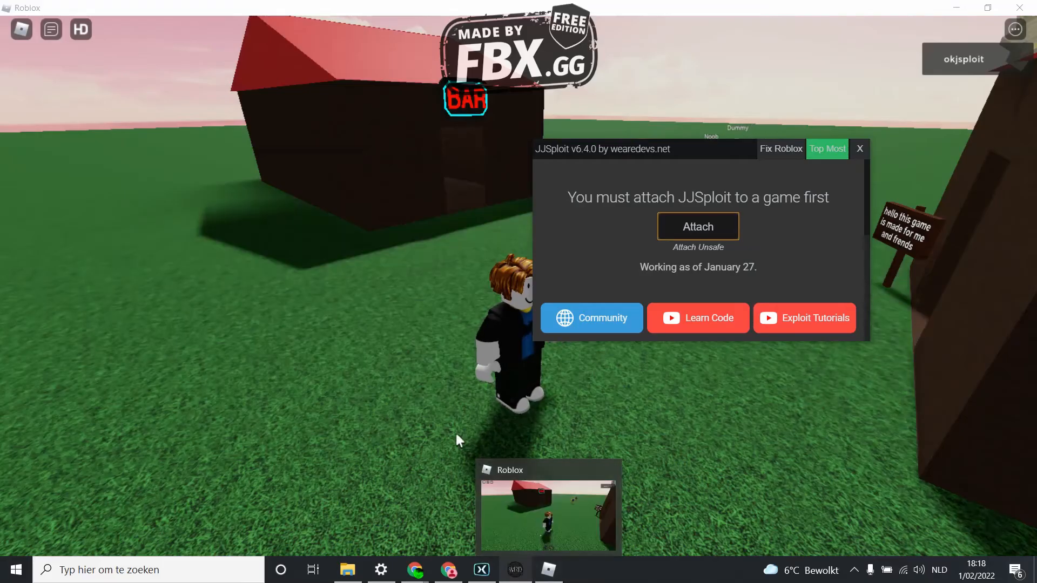
{"action": "mouse_move", "coordinate": [258, 270]}
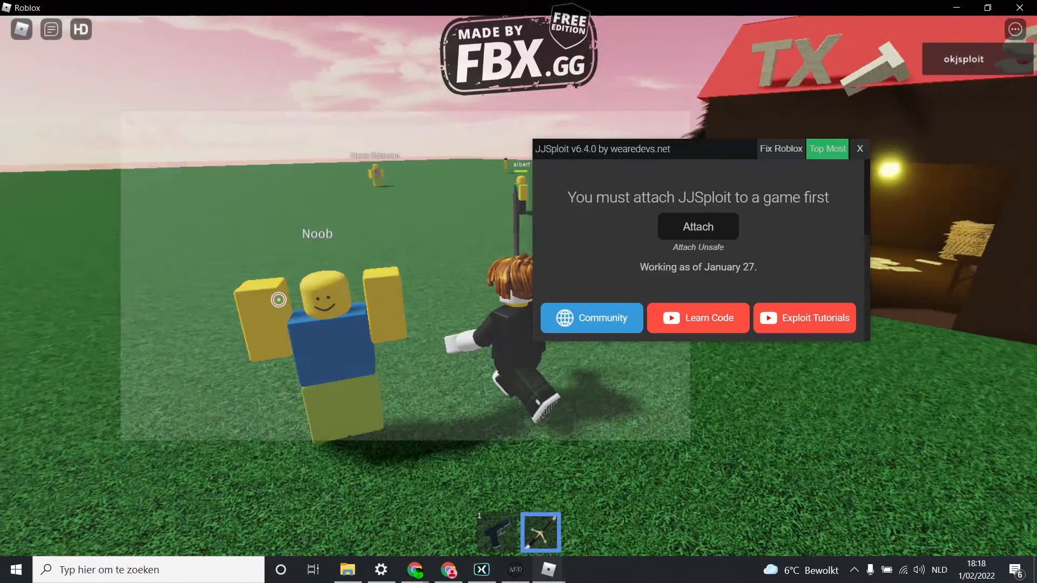
{"action": "left_click", "coordinate": [696, 226]}
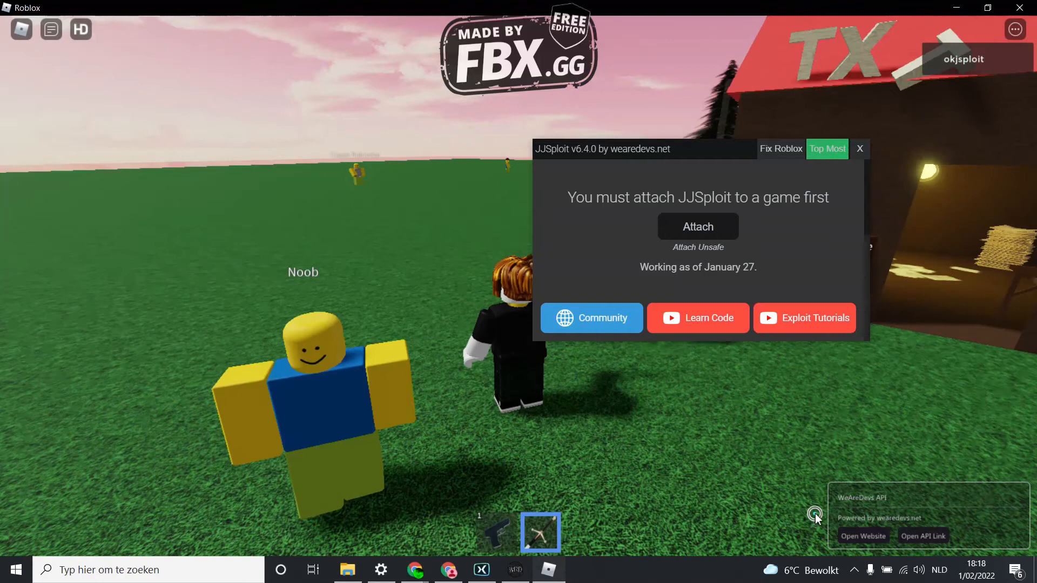
Dismiss the attach notice, browse the Buttons cheats, and paste the copied script into the Lua editor
{"action": "left_click", "coordinate": [697, 226]}
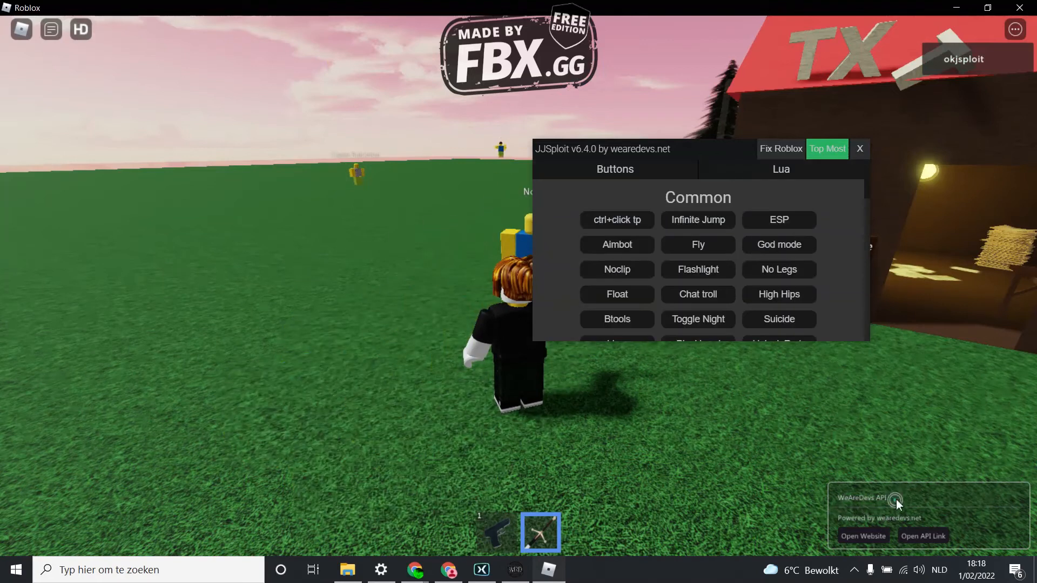
{"action": "mouse_move", "coordinate": [772, 136]}
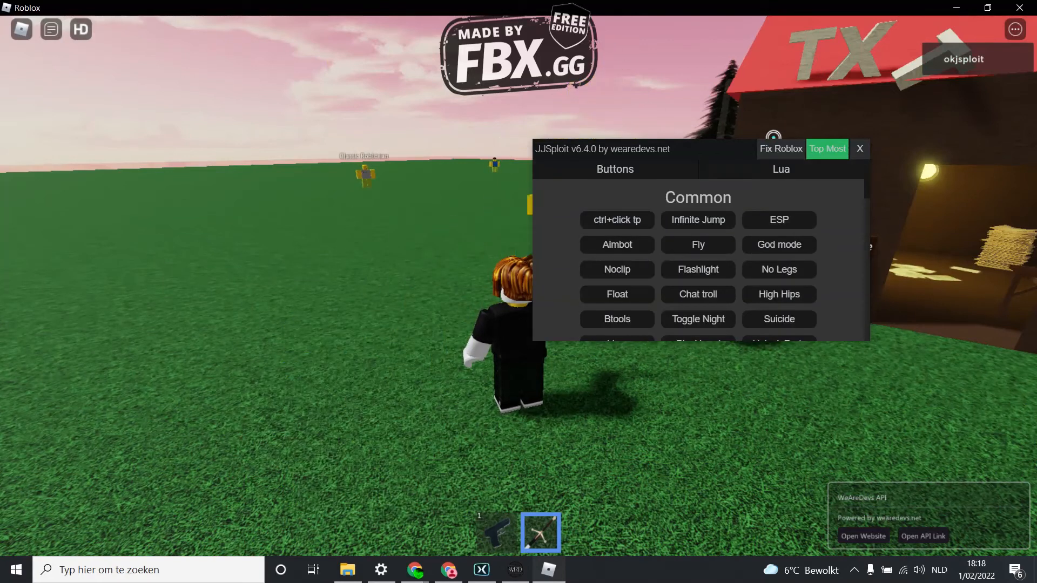
{"action": "scroll", "scroll_direction": "down", "scroll_amount": 3}
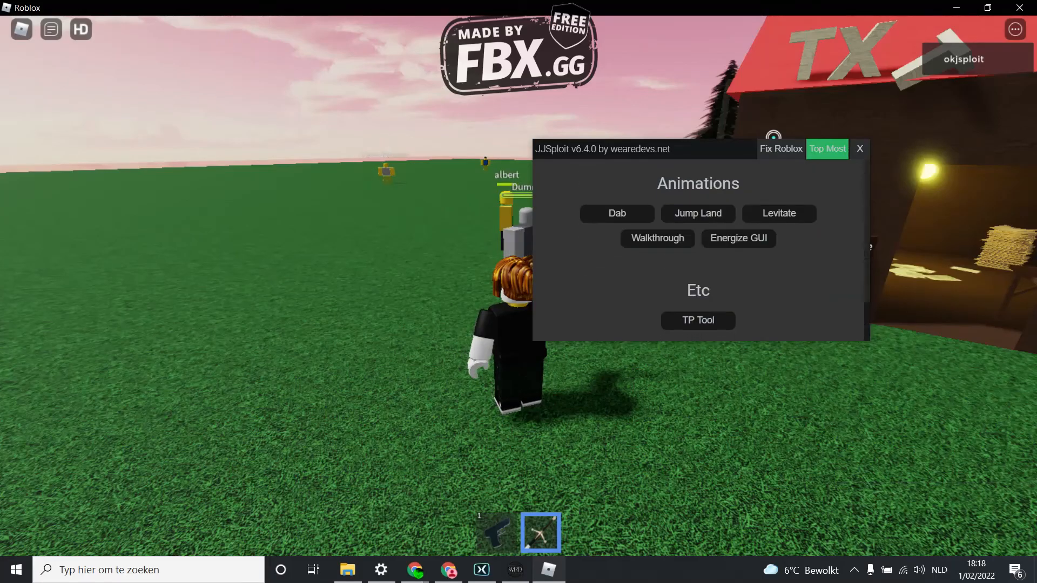
{"action": "left_click", "coordinate": [614, 170]}
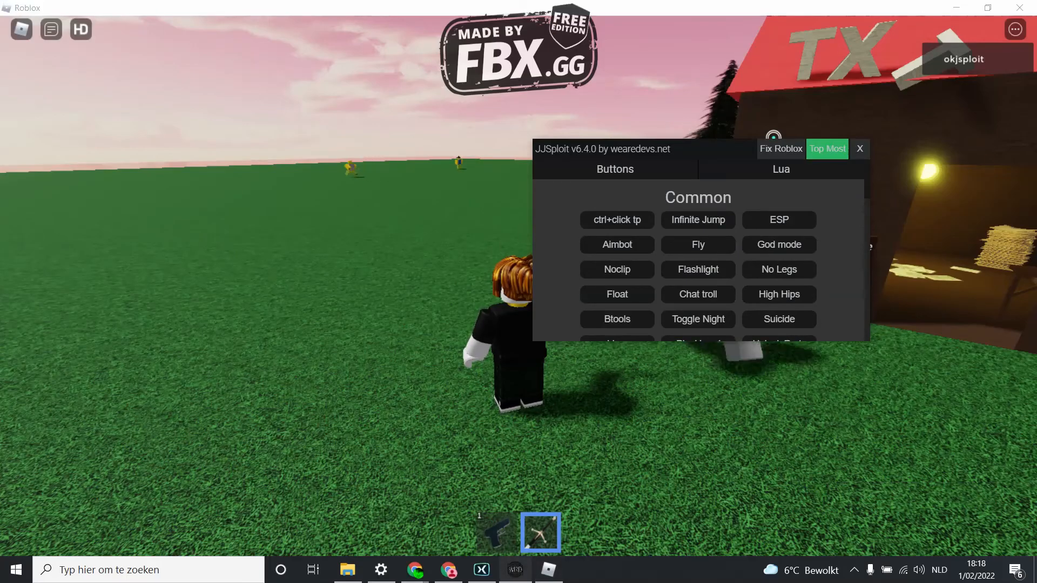
{"action": "left_click", "coordinate": [784, 169]}
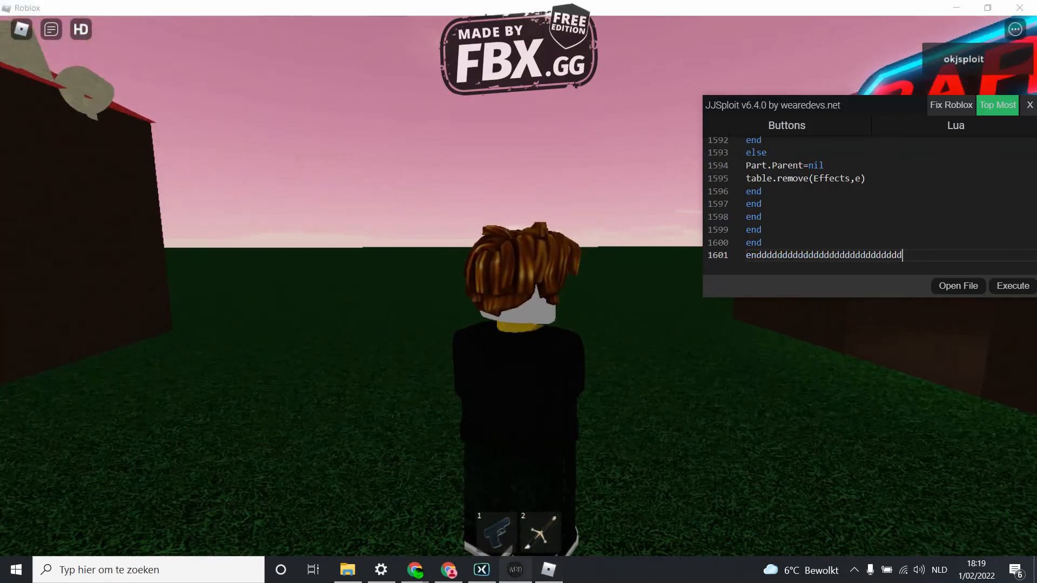
Clear the stray letters on script line 1601, then confirm the Roblox character Reset
{"action": "key", "text": "Backspace"}
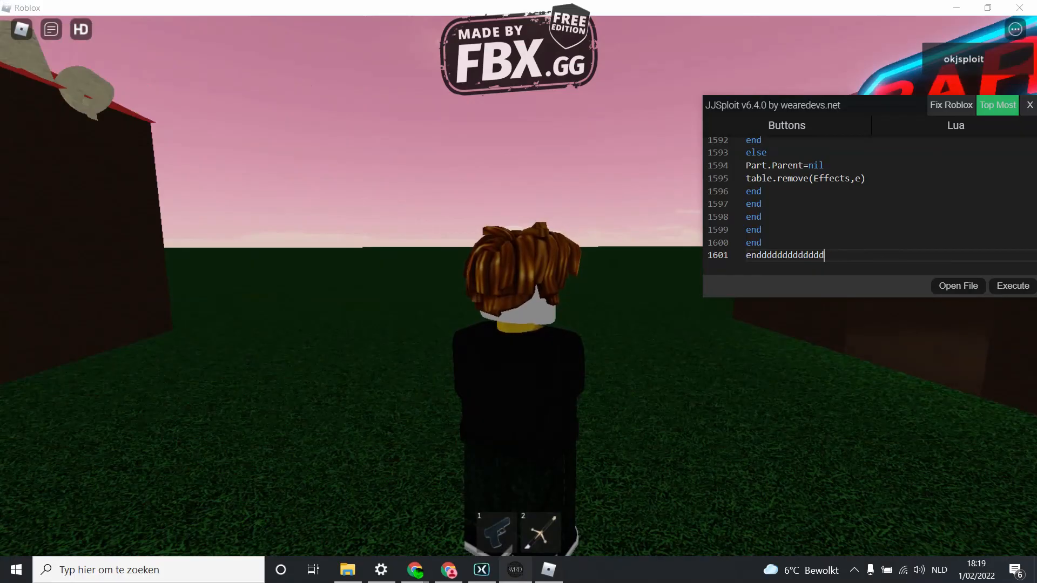
{"action": "key", "text": "Backspace"}
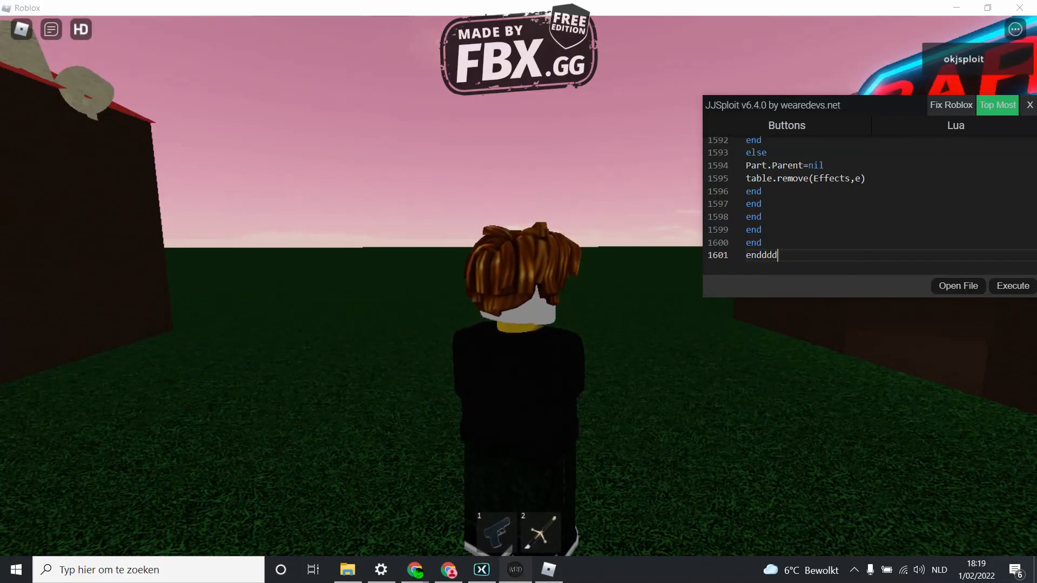
{"action": "key", "text": "BackSpace"}
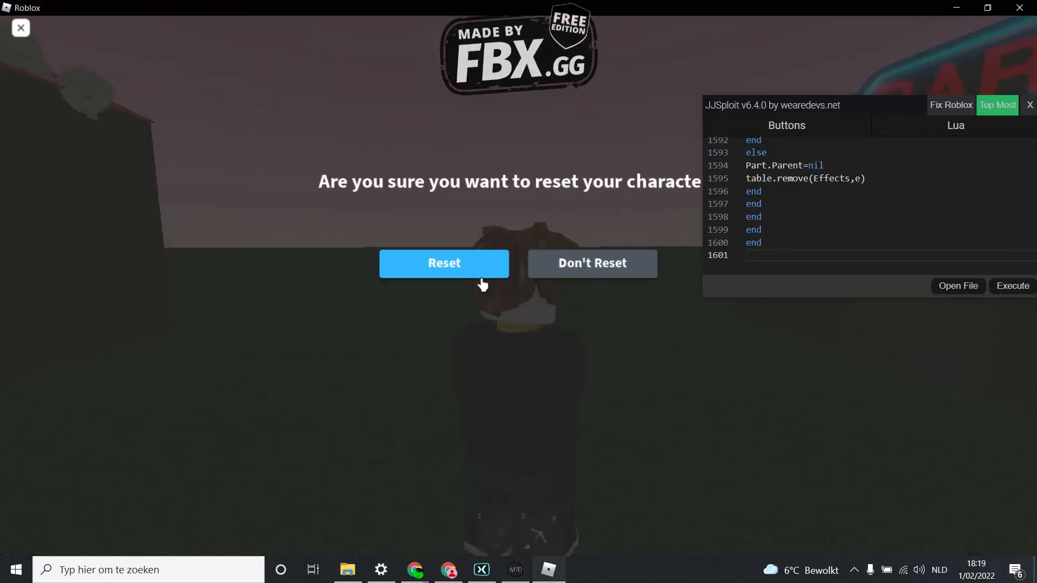
{"action": "left_click", "coordinate": [444, 264]}
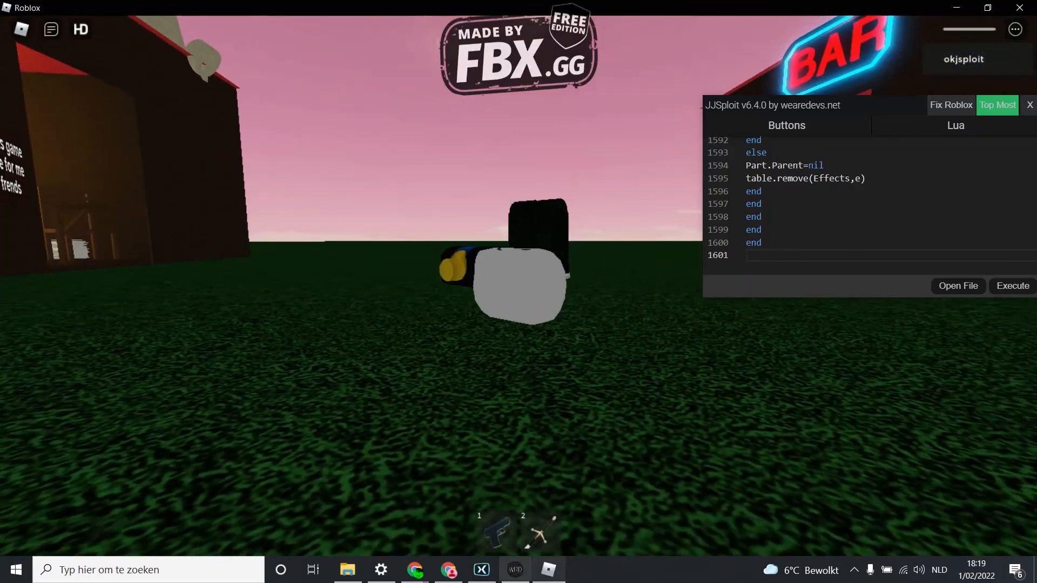